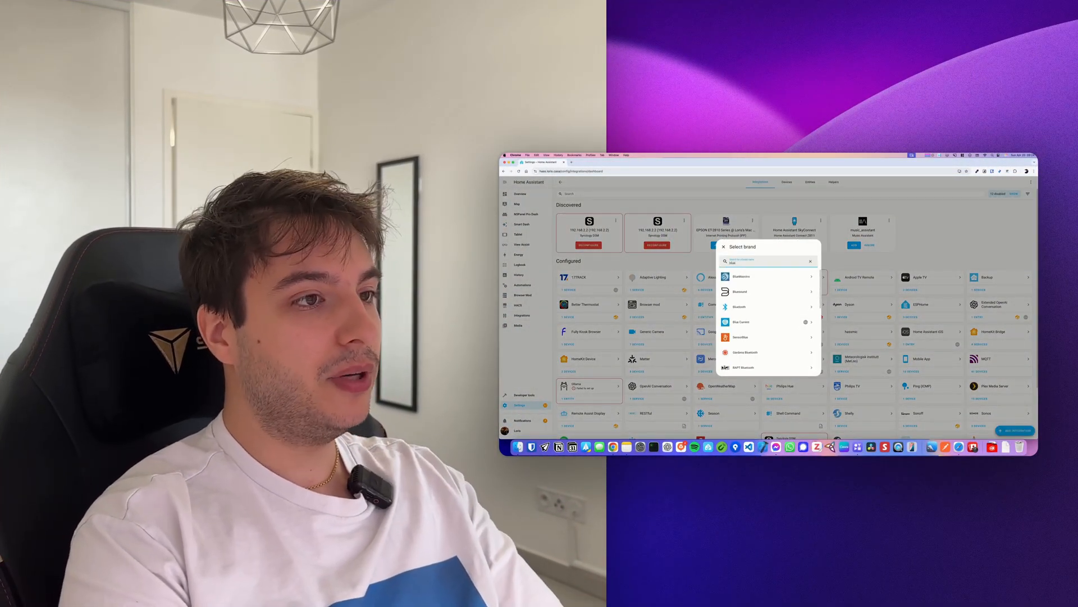
# - Search the Add Integration brand list for Bluetooth and open its documentation page
pyautogui.click(739, 306)
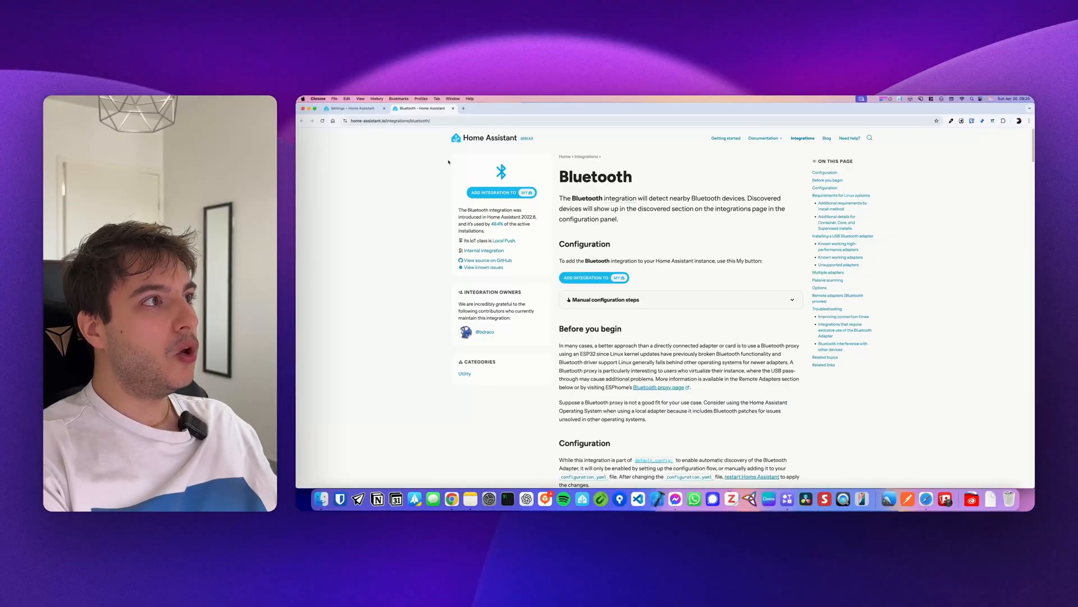
pyautogui.moveTo(650, 245)
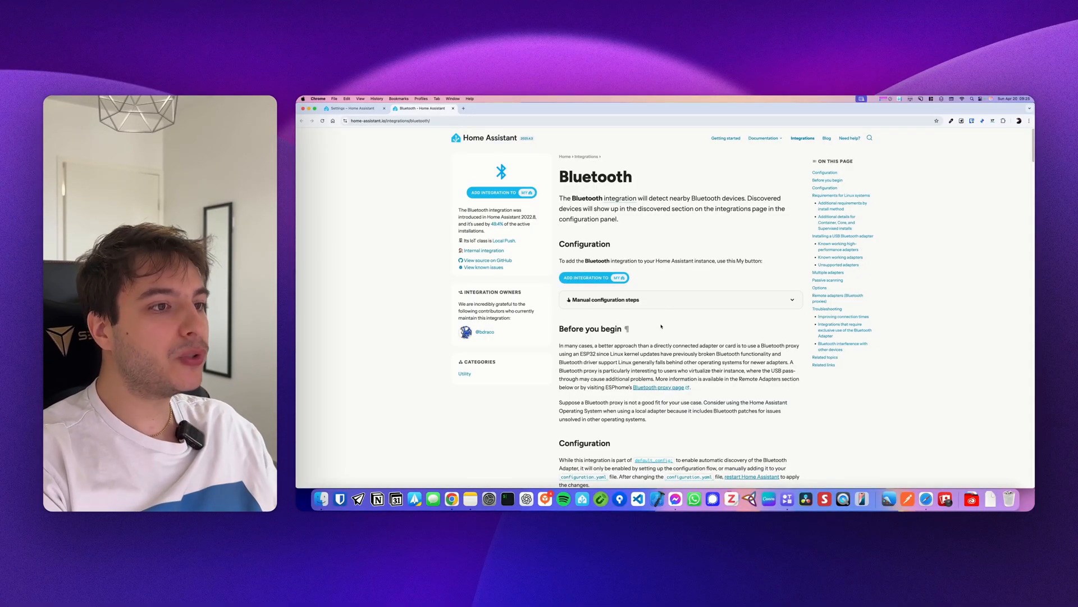
# - Scroll the Bluetooth docs down to the known working high-performance adapters list
pyautogui.scroll(-3)
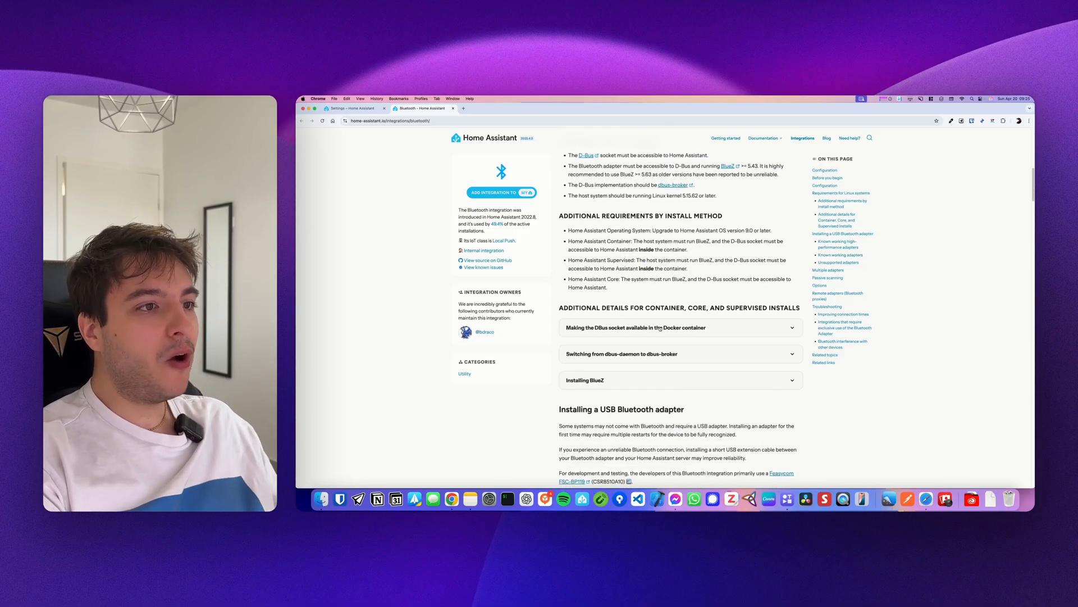
pyautogui.scroll(3)
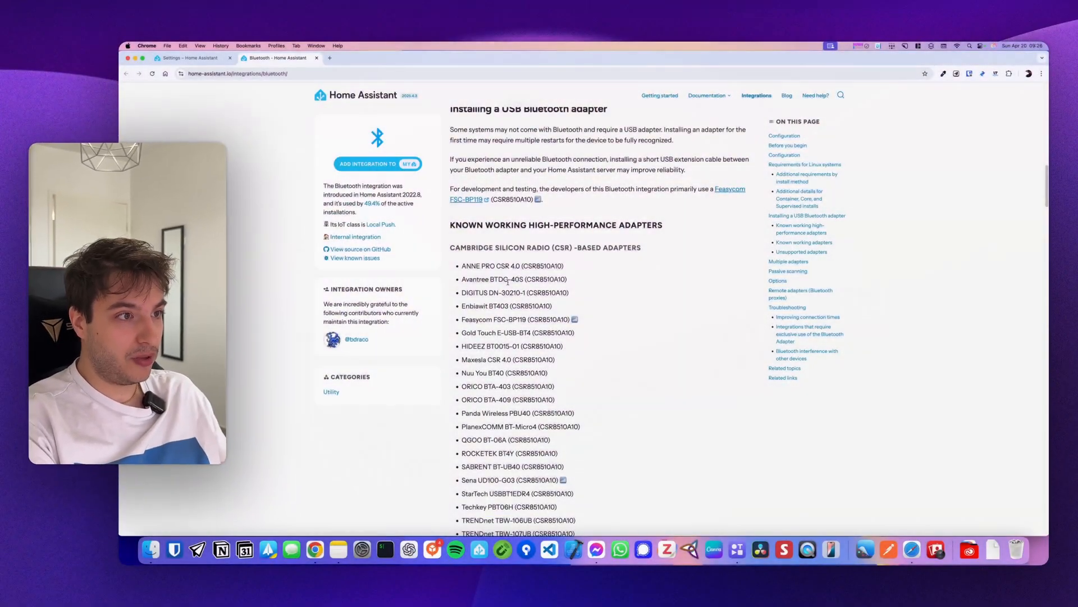
pyautogui.scroll(-3)
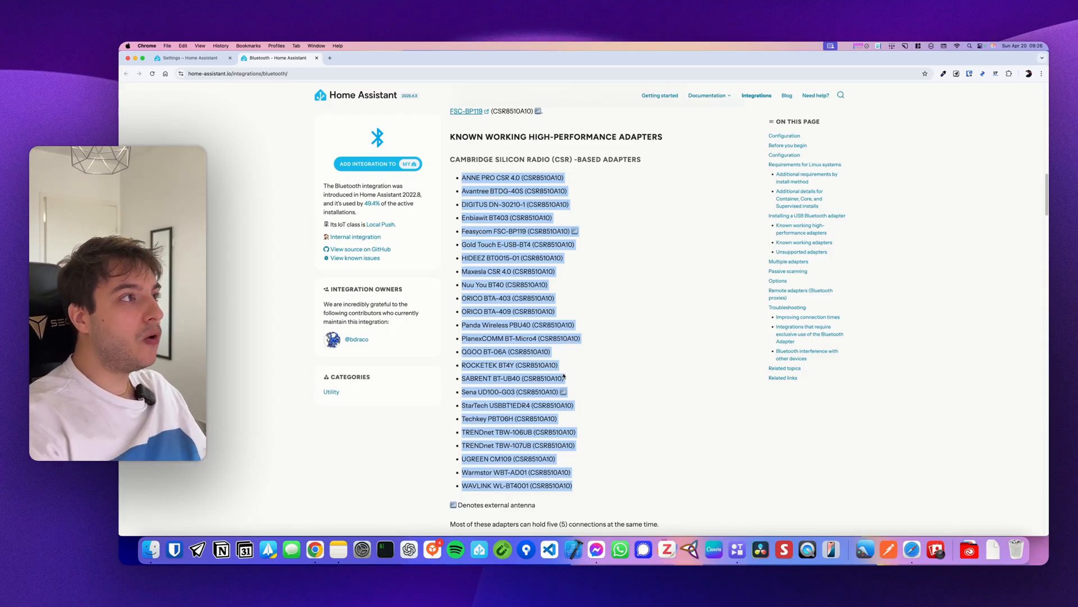
pyautogui.moveTo(191, 58)
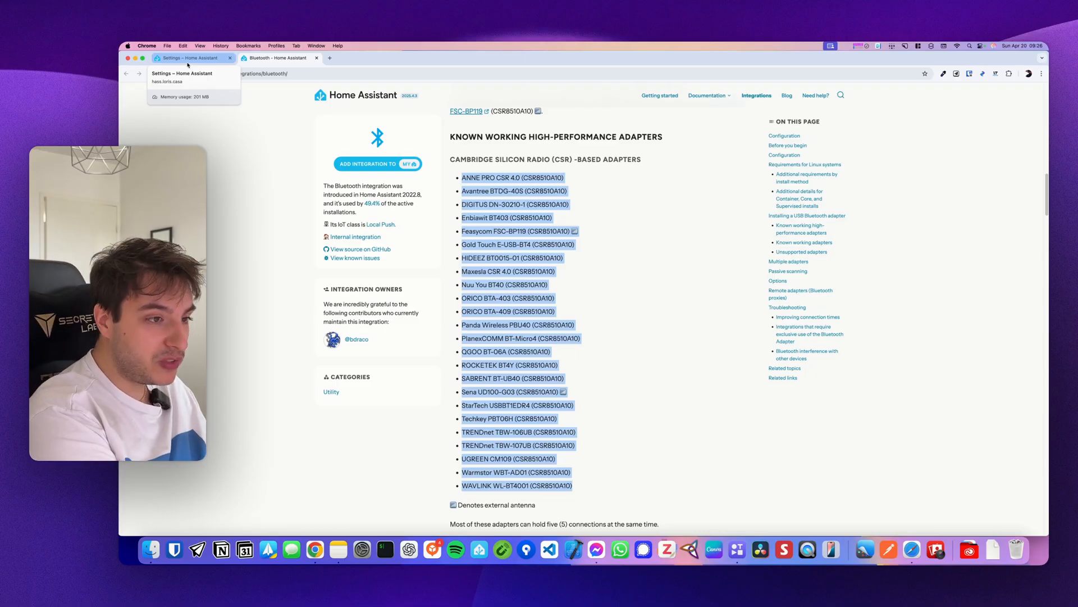
# - Scroll the Bluetooth docs to the DBus socket Docker container instructions
pyautogui.scroll(-3)
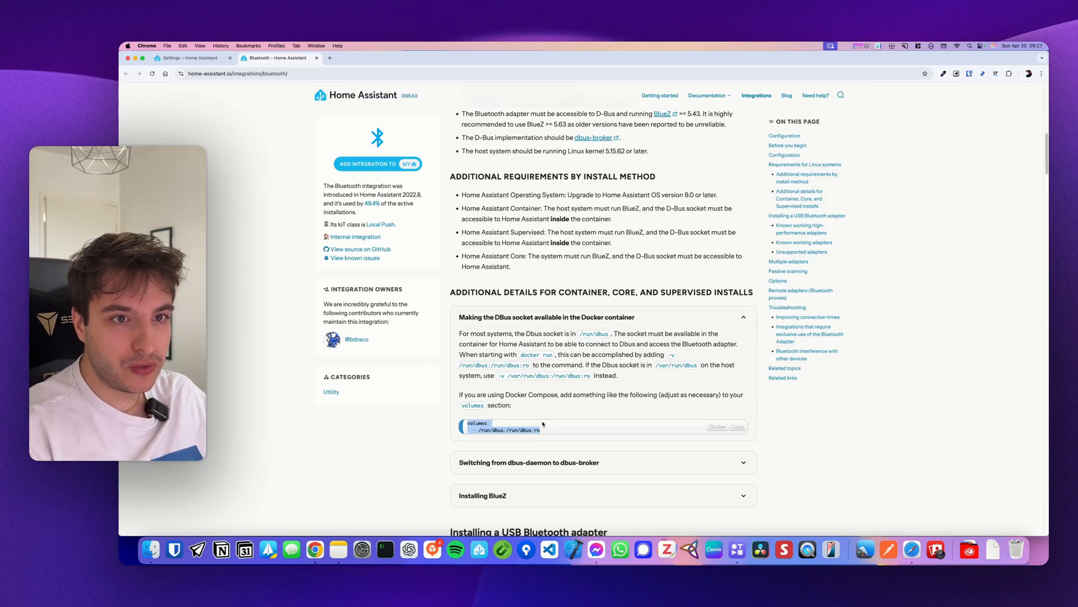
pyautogui.scroll(-3)
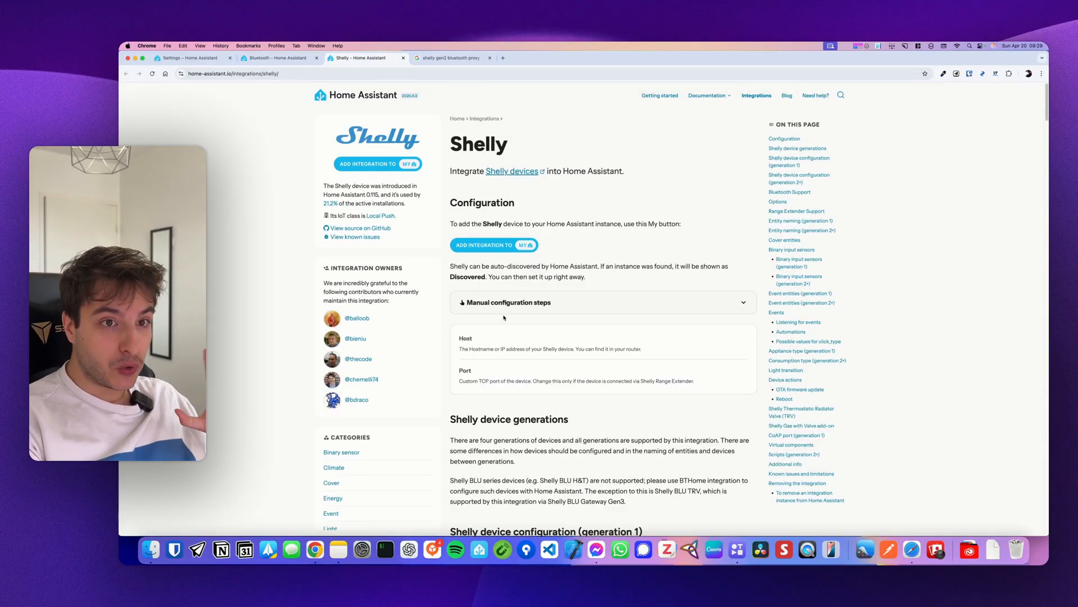
# - Scroll the Shelly docs past manual configuration steps to Shelly device generations
pyautogui.scroll(-3)
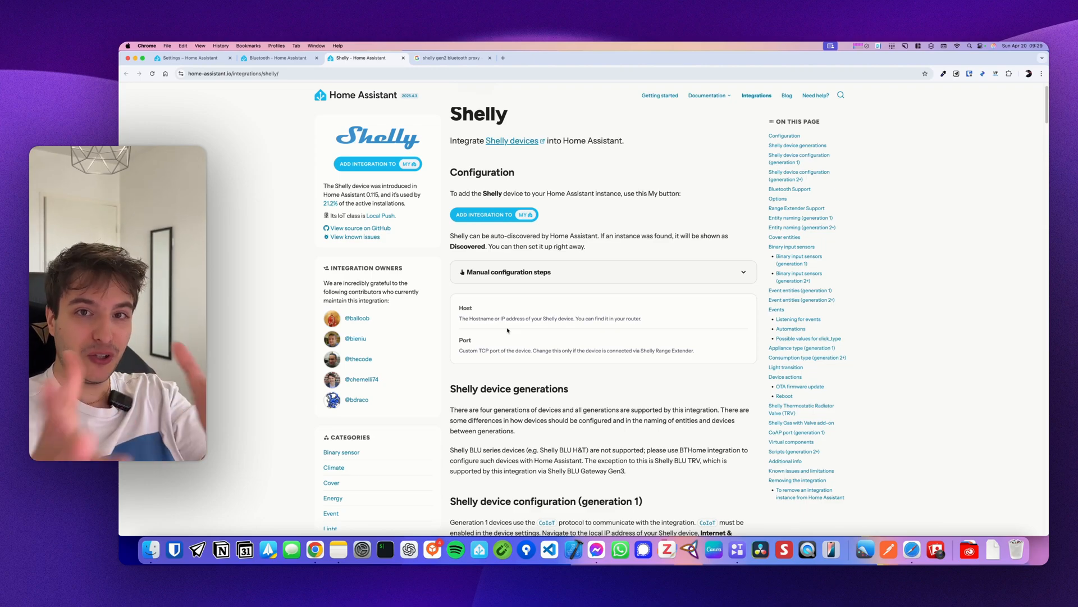
pyautogui.scroll(-3)
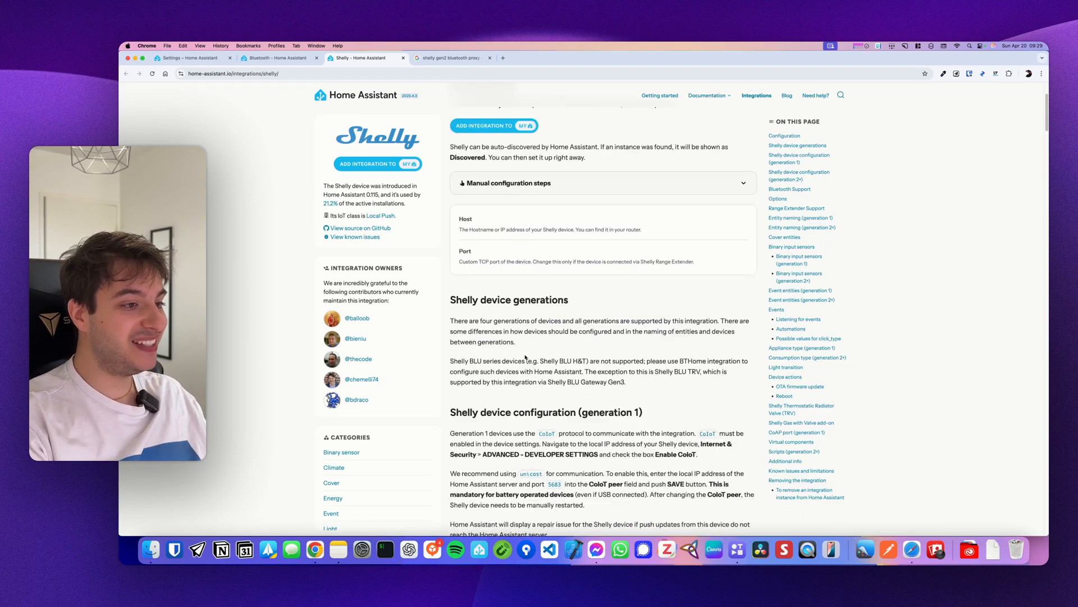
pyautogui.scroll(-3)
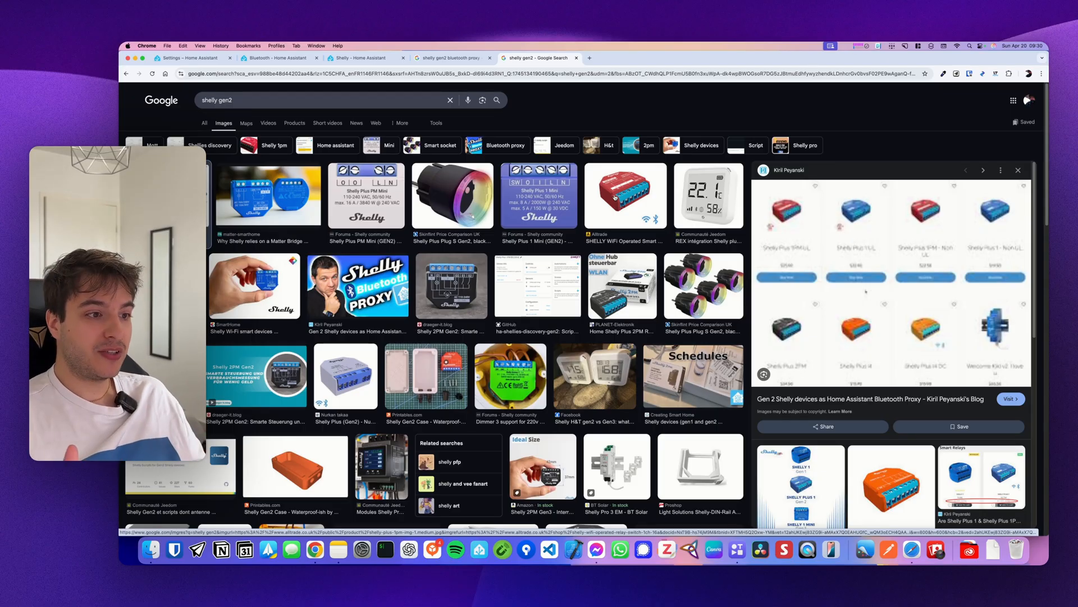
# - Preview the Kiril Peyanski blog result about Gen 2 Shelly devices as Bluetooth proxies
pyautogui.click(625, 58)
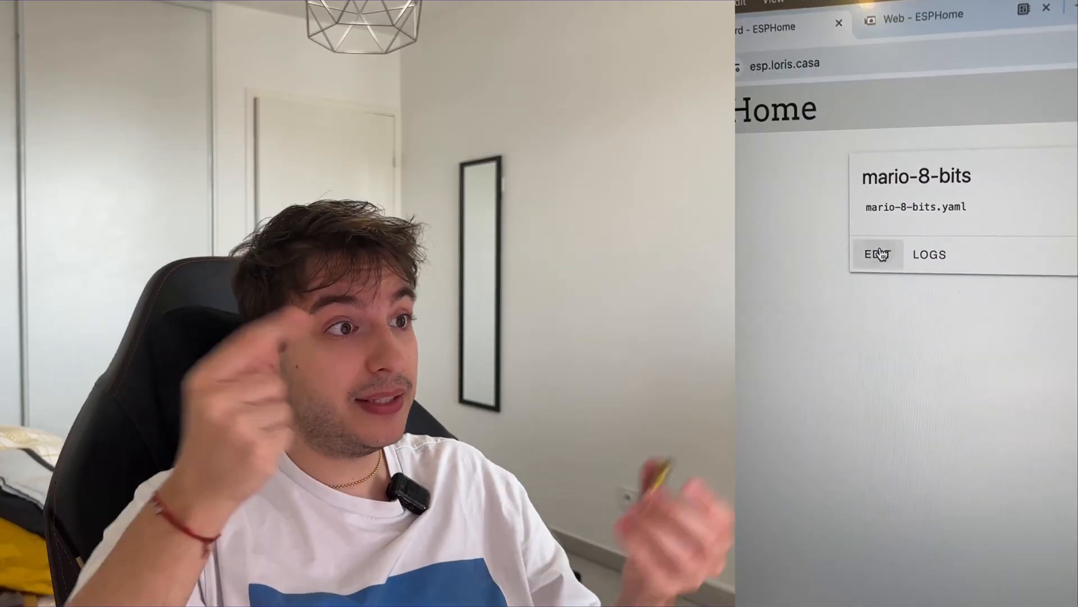
# - Open the mario-8-bits device card's EDIT view on the ESPHome dashboard
pyautogui.click(876, 254)
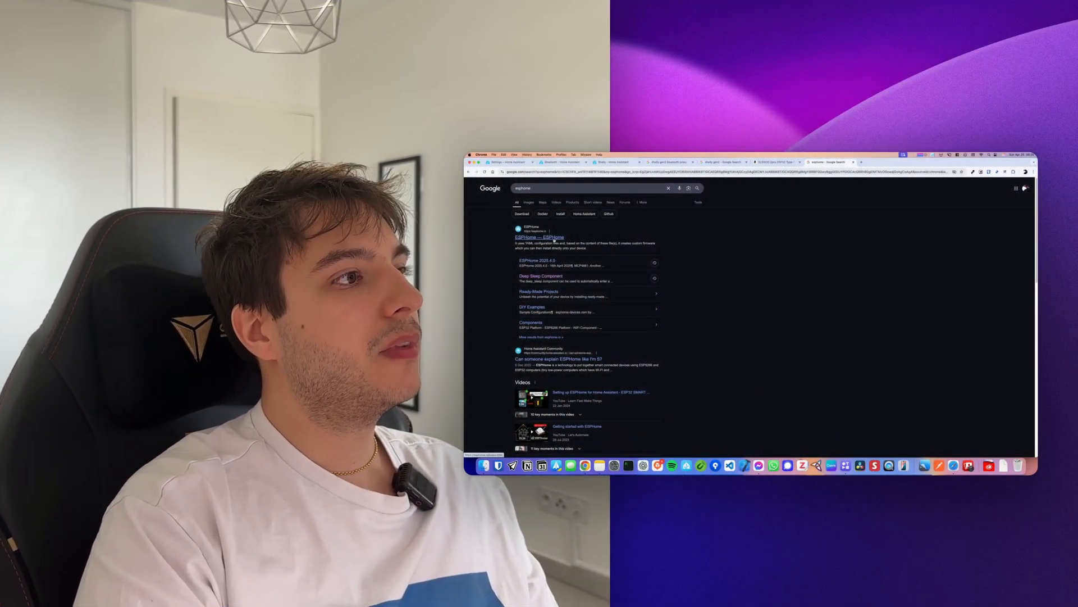
# - Open the esphome.io top result from the 'esphome' Google search
pyautogui.click(539, 236)
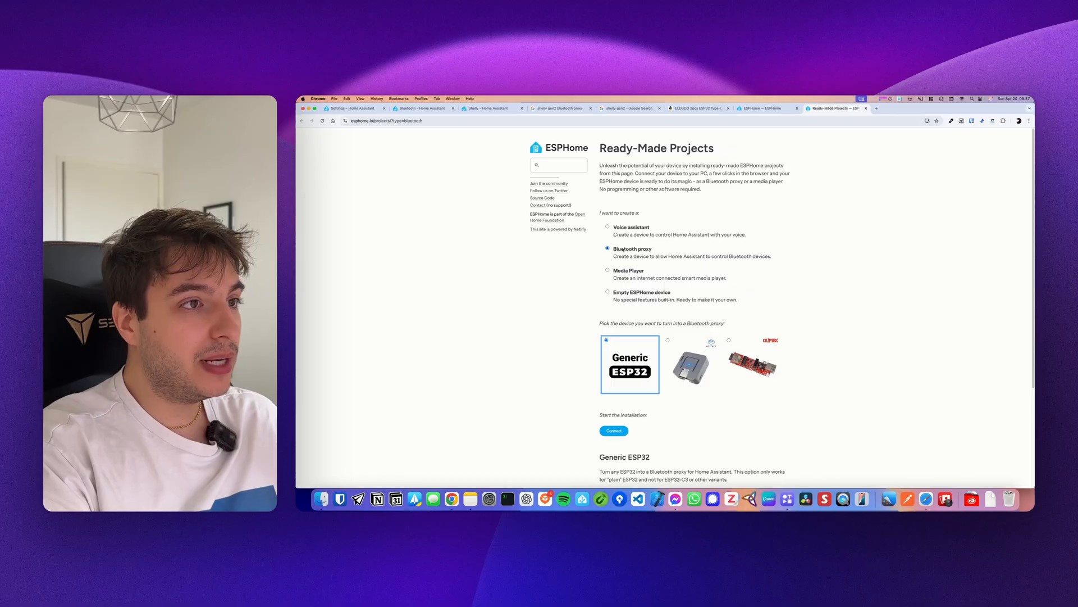
# - Scroll the Generic ESP32 Bluetooth proxy project down toward the Connect button
pyautogui.scroll(-3)
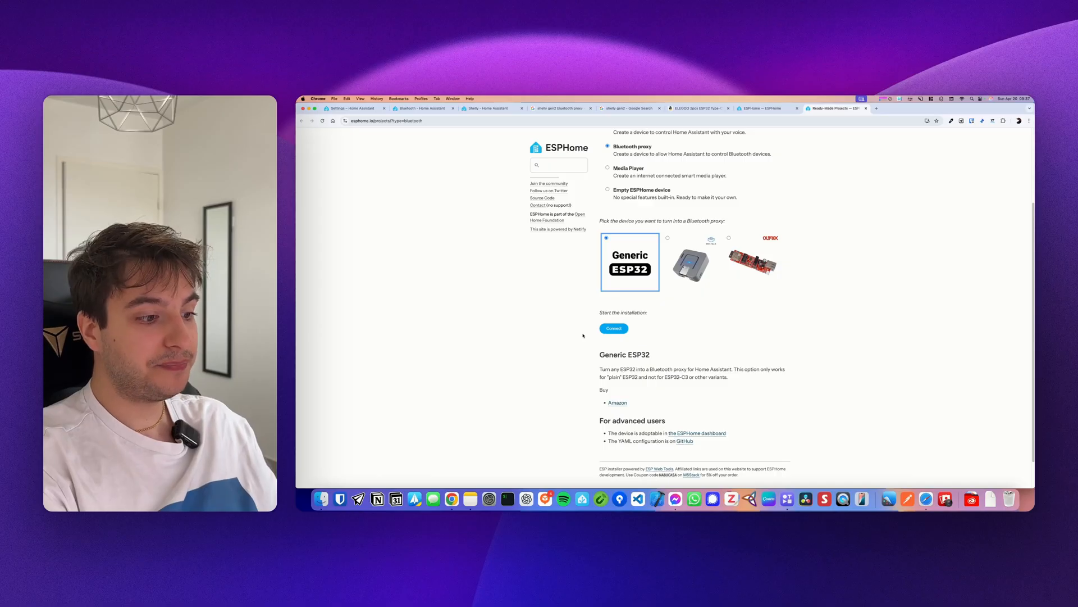
# - View the Silicon Labs CP210x driver downloads, then return to the ESPHome installer tab
pyautogui.click(904, 108)
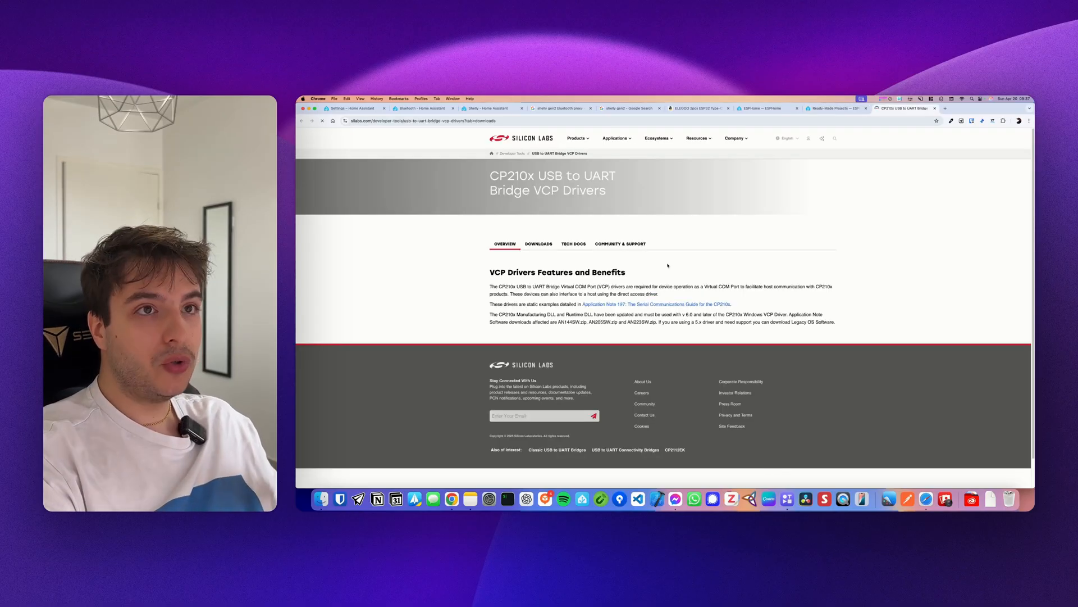
pyautogui.click(539, 243)
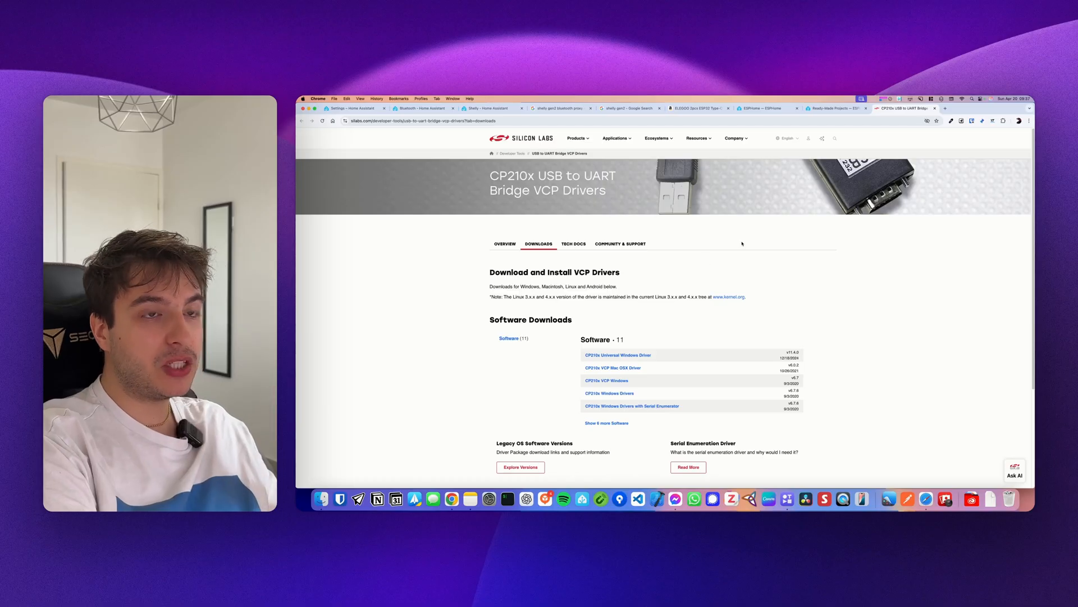
pyautogui.click(833, 107)
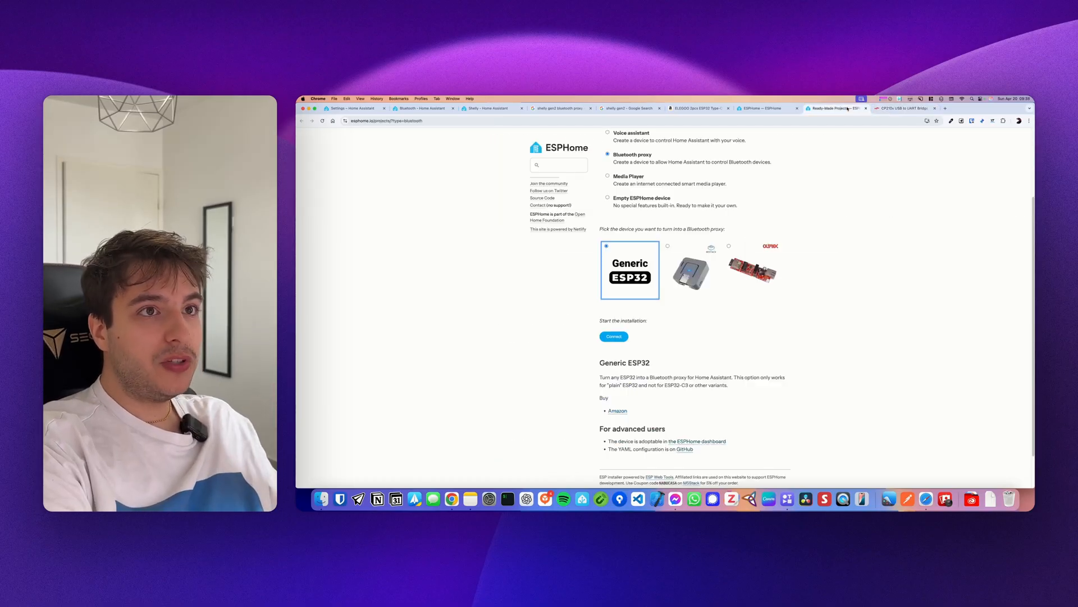
# - Start Connect and cancel the serial port chooser repeatedly, closing the no-port-selected help
pyautogui.scroll(3)
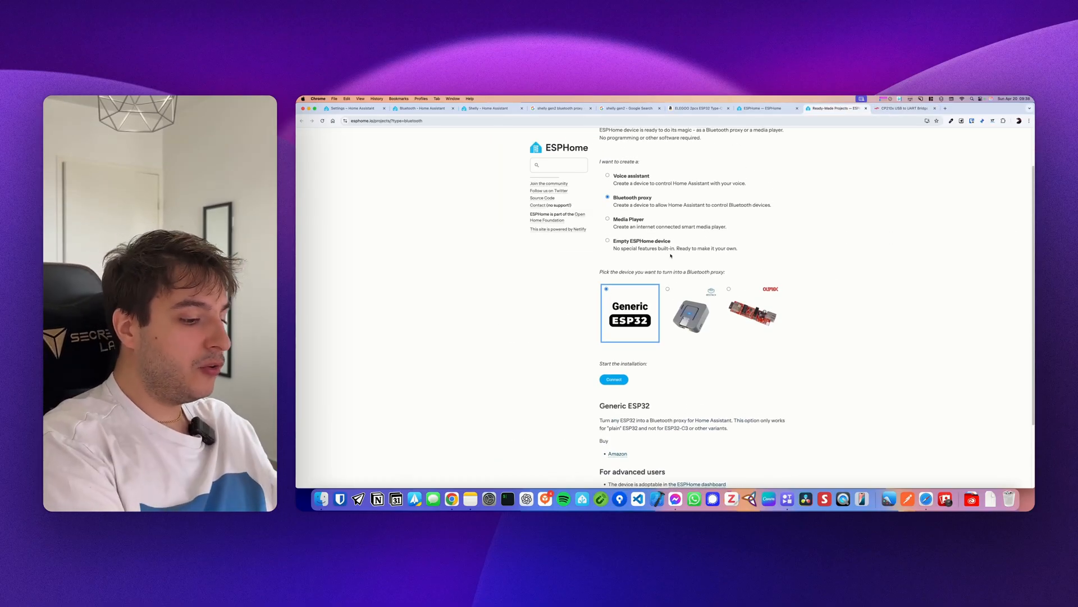
pyautogui.click(559, 165)
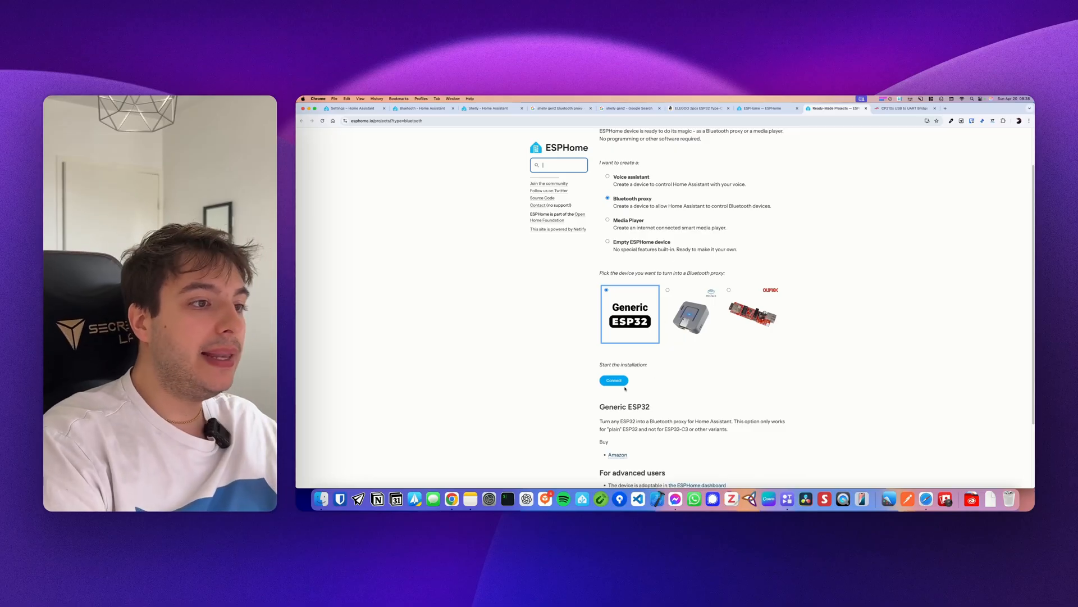
pyautogui.click(612, 380)
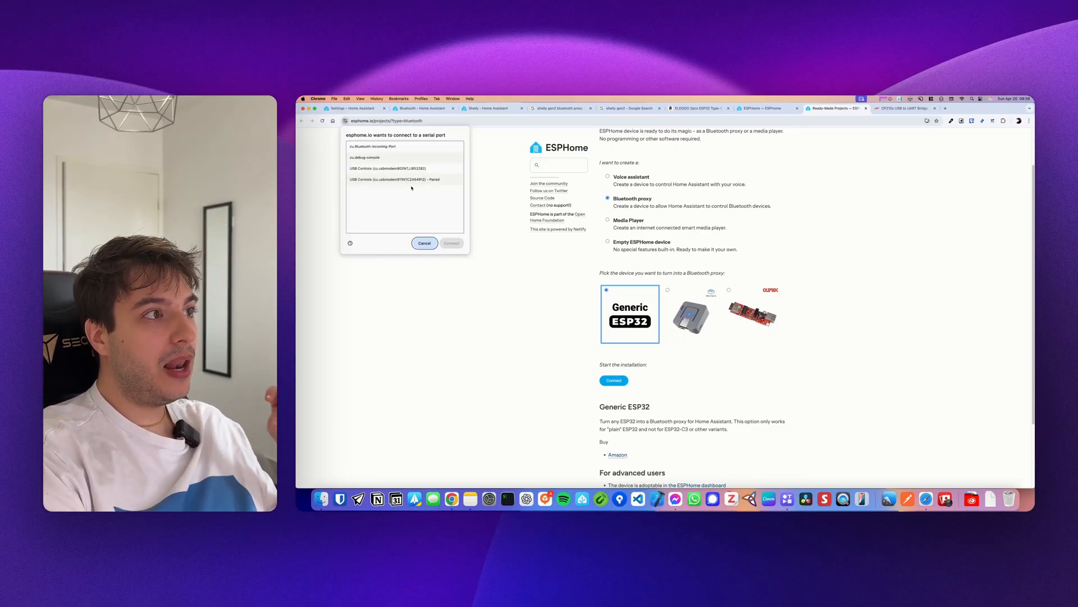
pyautogui.moveTo(381, 182)
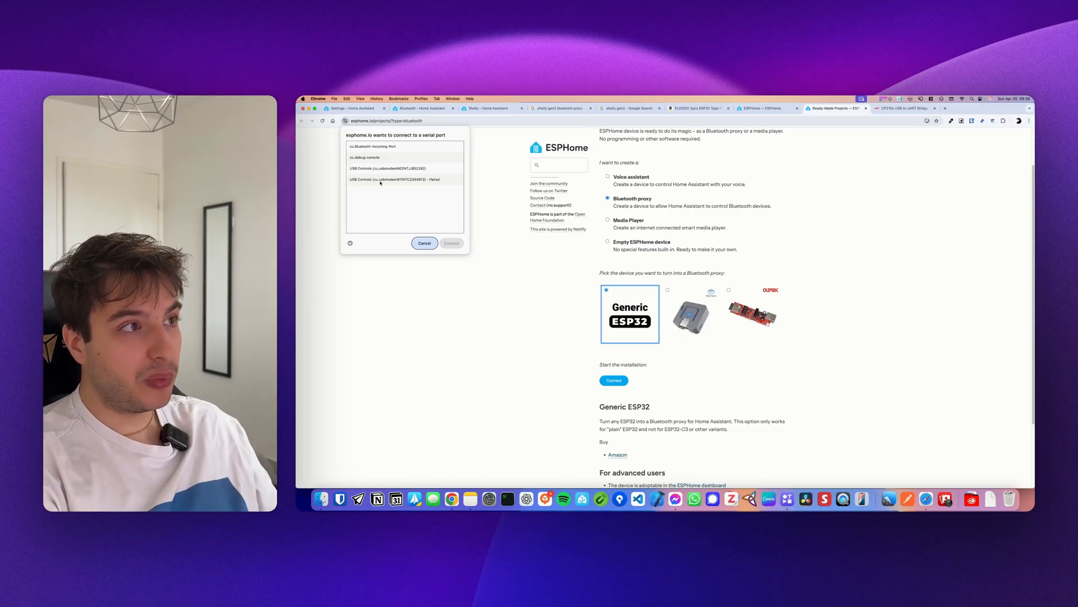
pyautogui.click(424, 242)
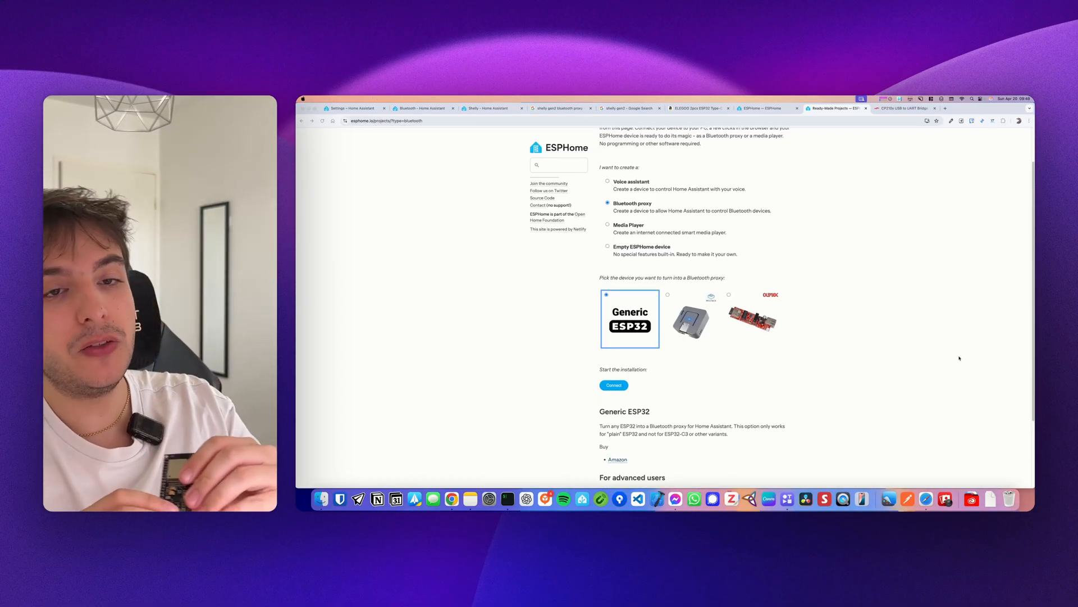
pyautogui.click(613, 384)
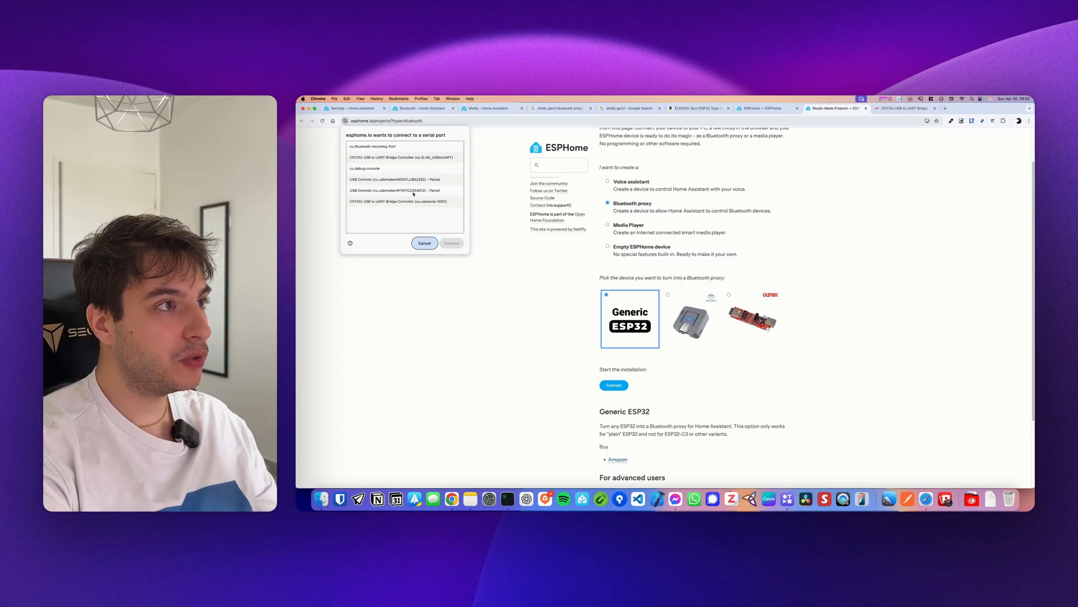
pyautogui.click(425, 243)
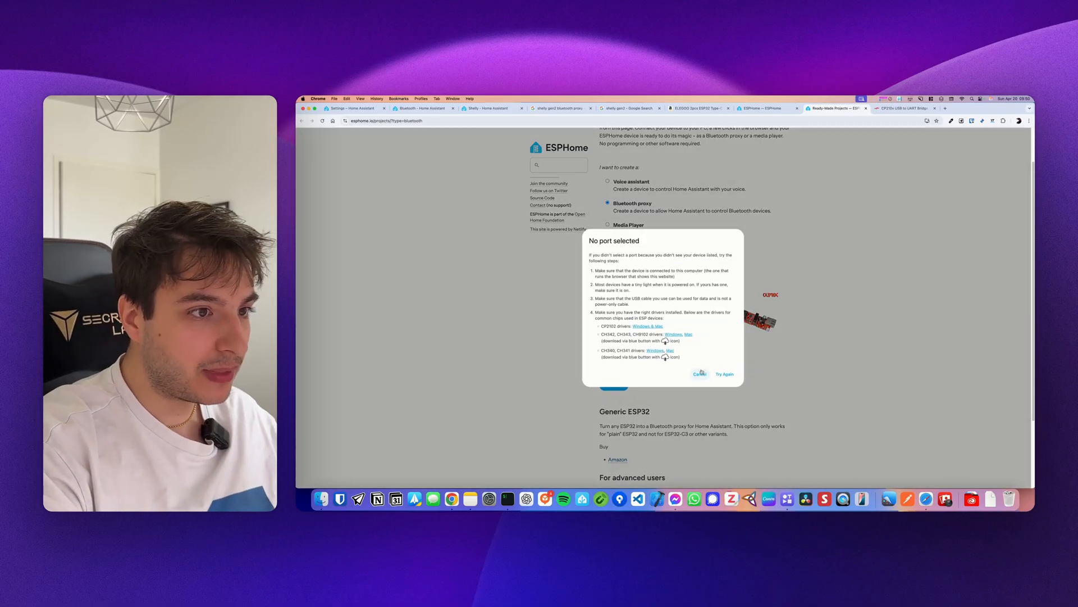
pyautogui.click(699, 373)
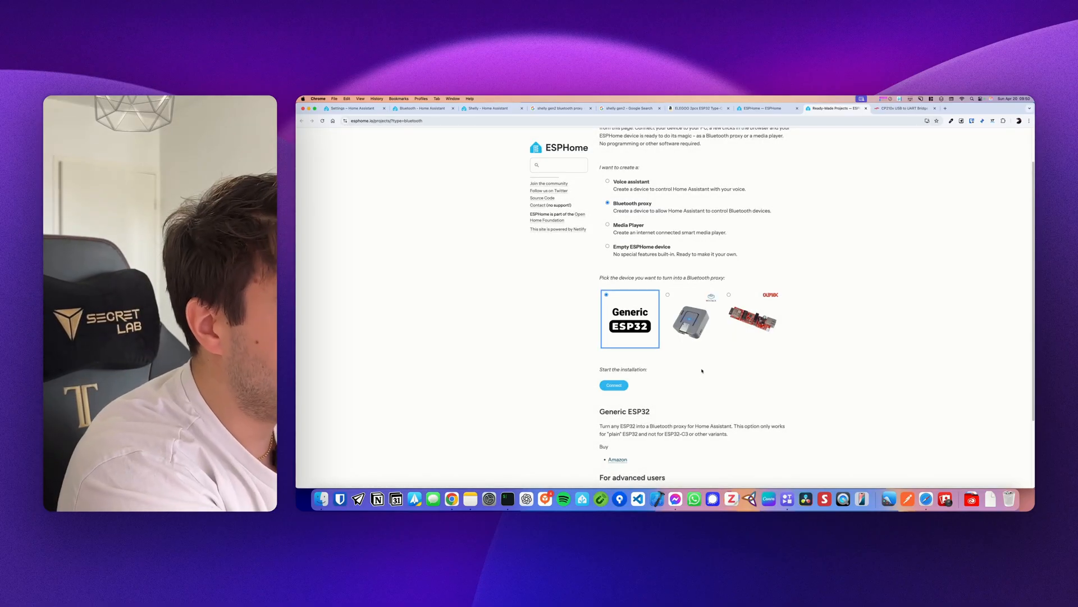
pyautogui.click(613, 384)
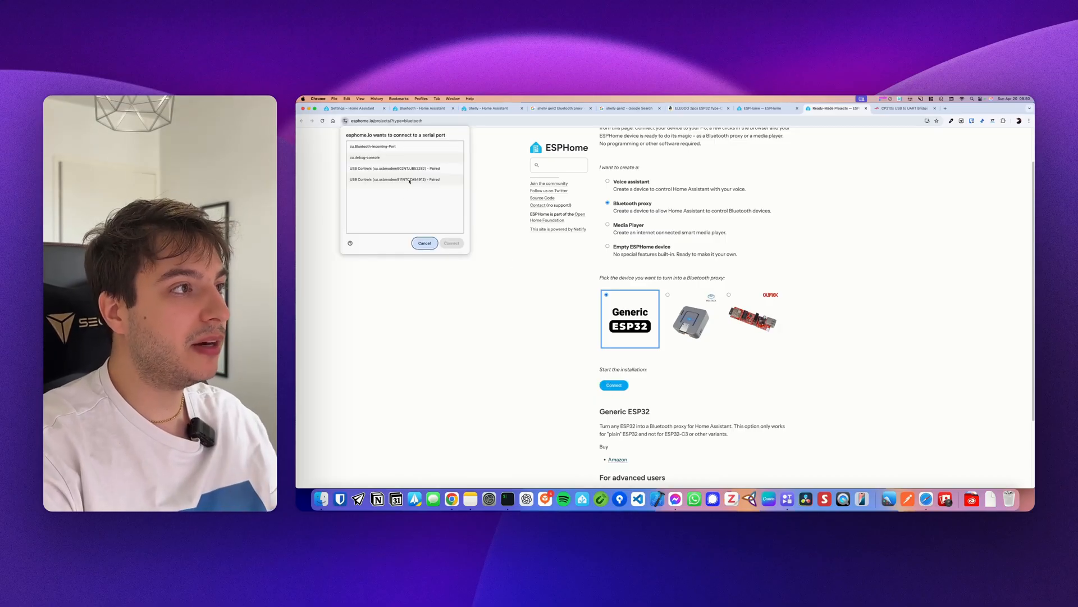
pyautogui.click(424, 243)
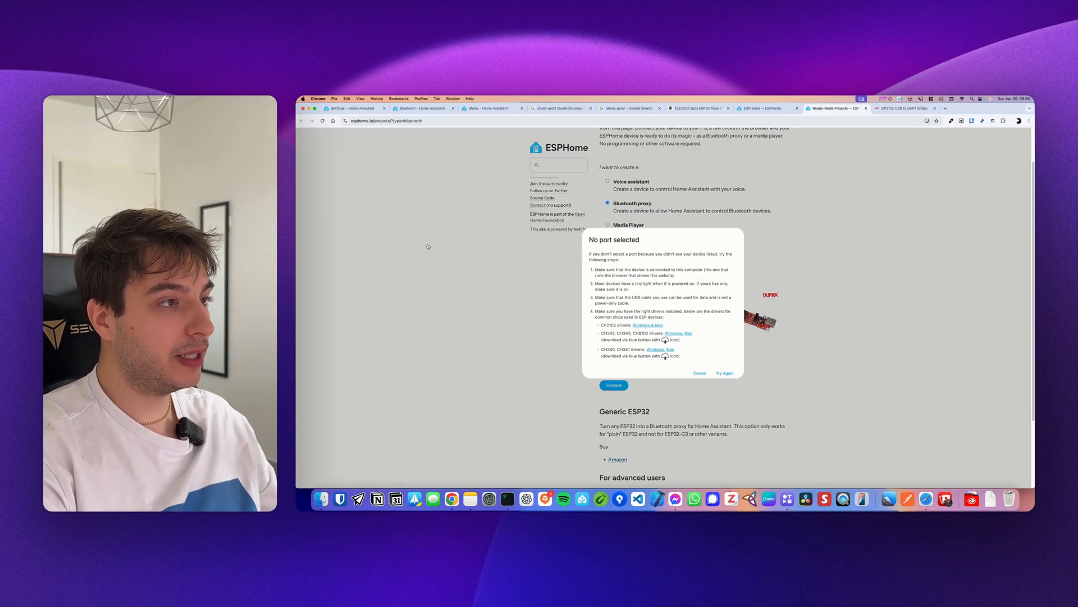
pyautogui.click(699, 373)
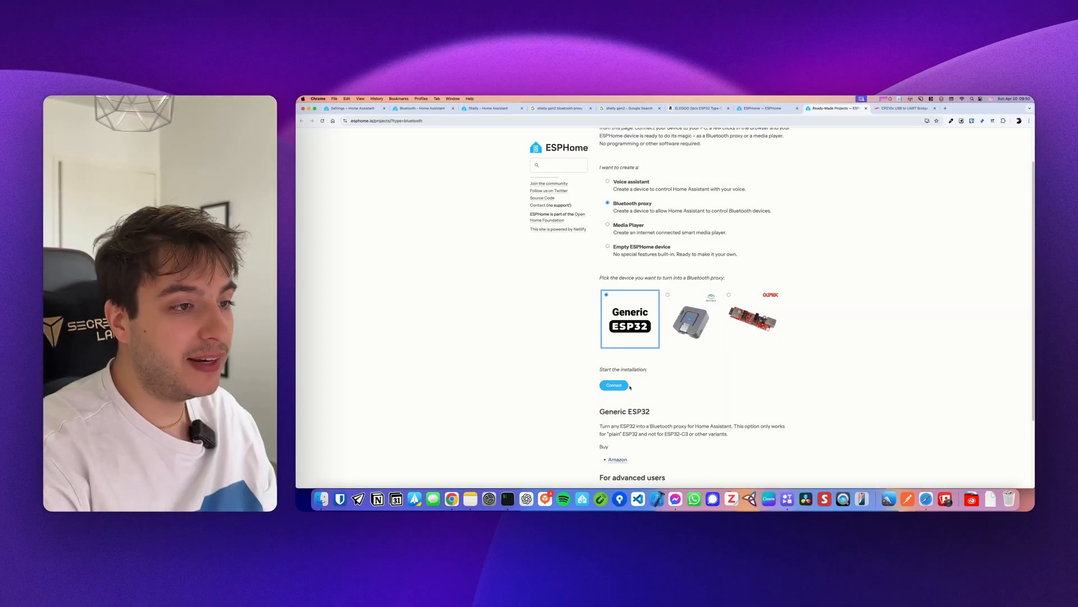
# - Select the CP2102 USB to UART Bridge Controller port and connect to it
pyautogui.click(613, 384)
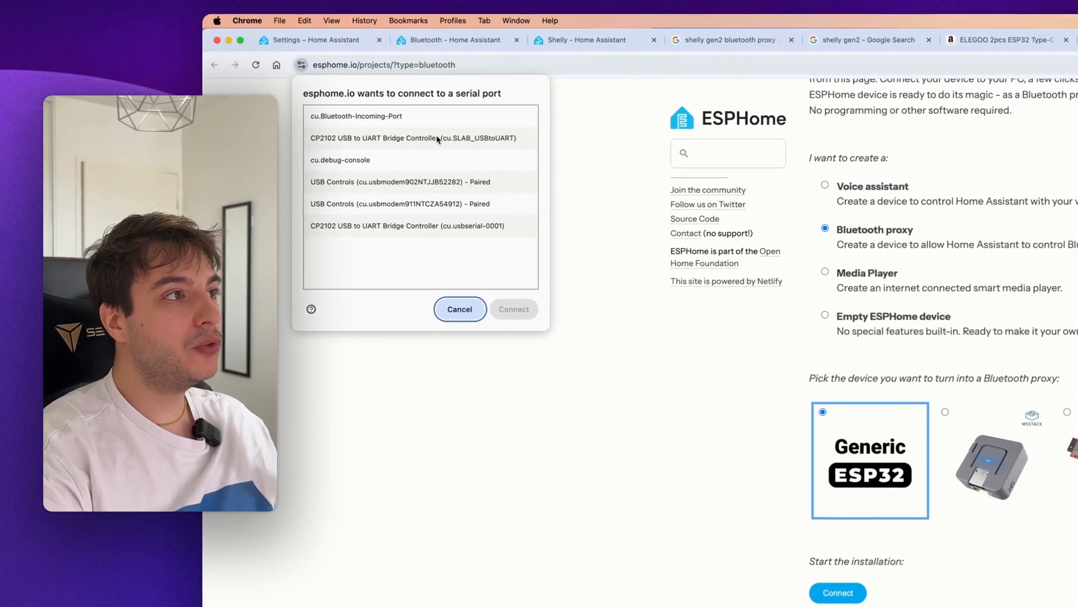
pyautogui.click(408, 226)
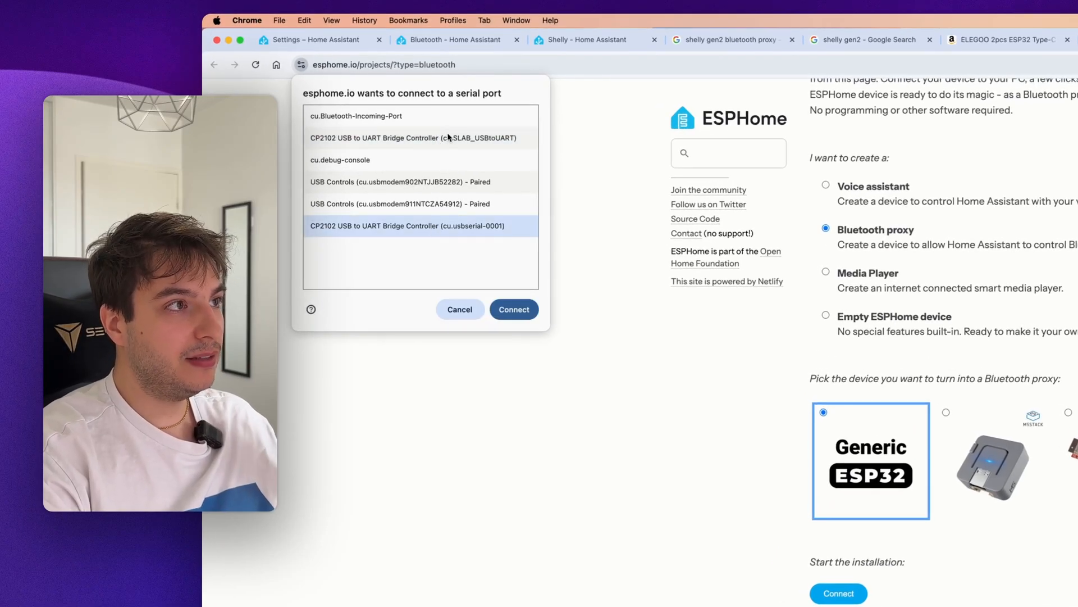
pyautogui.moveTo(487, 230)
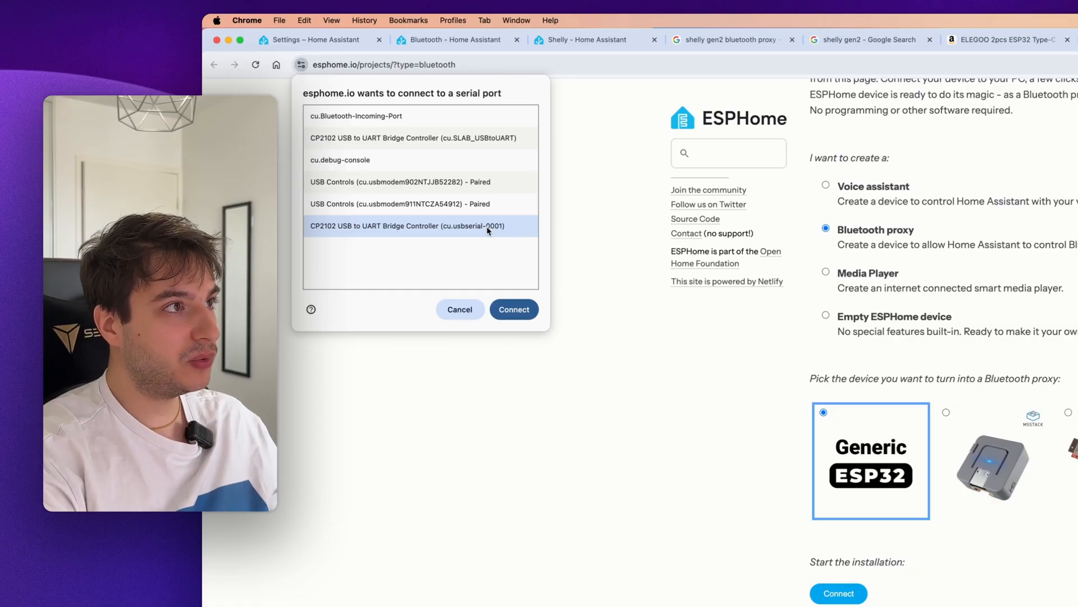
pyautogui.moveTo(492, 303)
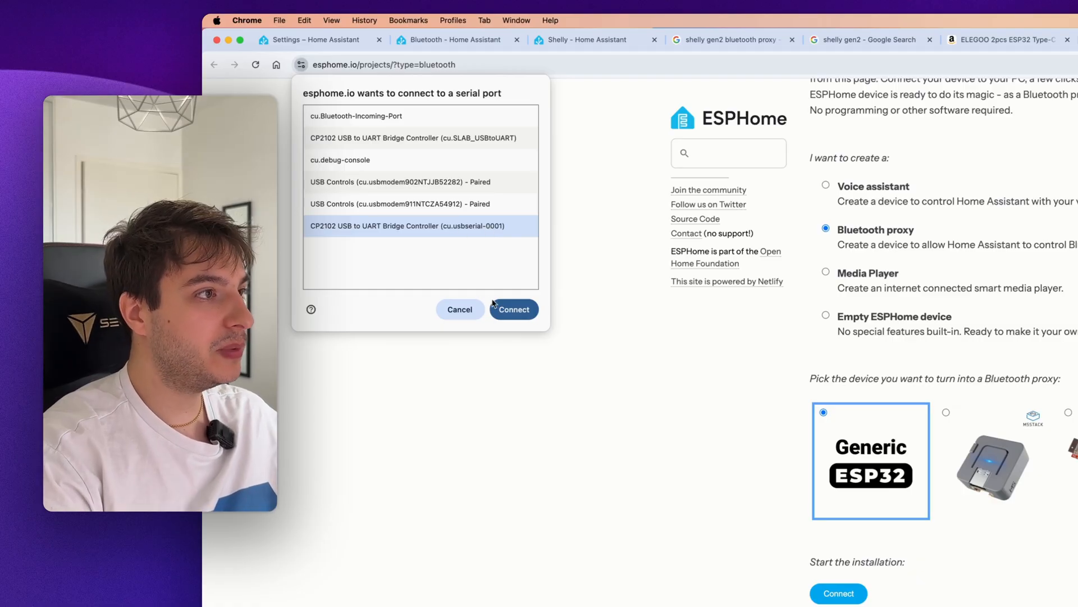
pyautogui.click(513, 309)
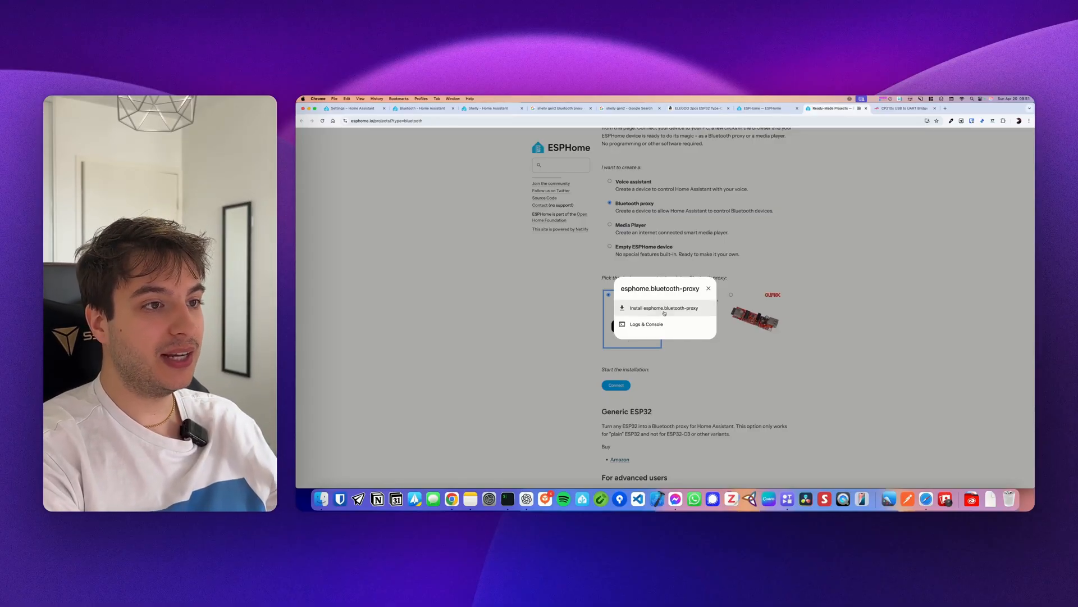
# - Install the esphome.bluetooth-proxy firmware onto the ESP32, confirming the erase and install
pyautogui.click(665, 307)
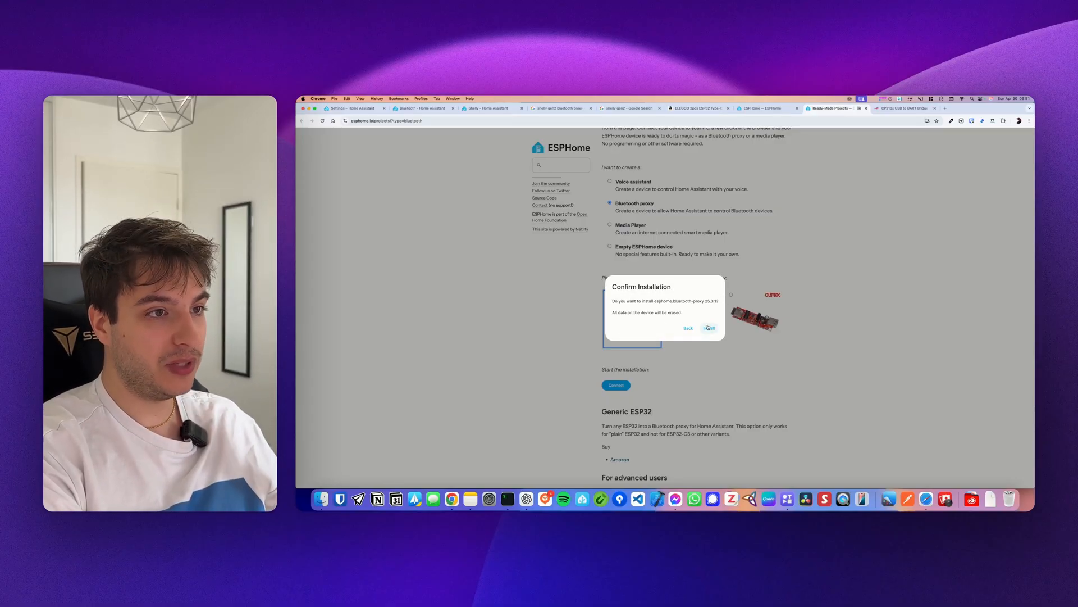
pyautogui.click(709, 328)
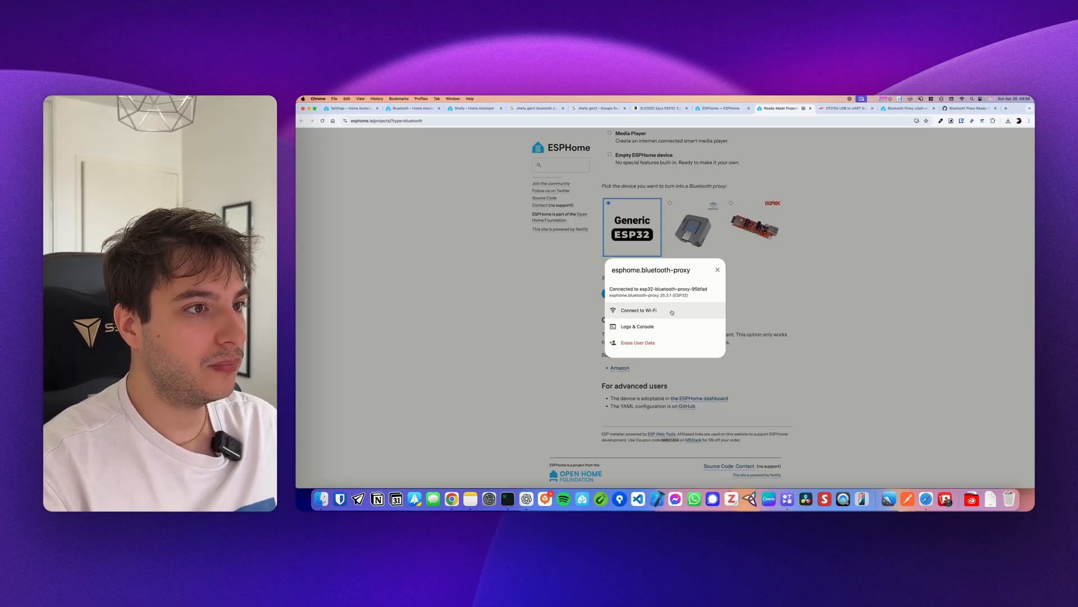
# - Join the ESP32 proxy to the 'Things' Wi-Fi network using its password
pyautogui.click(638, 311)
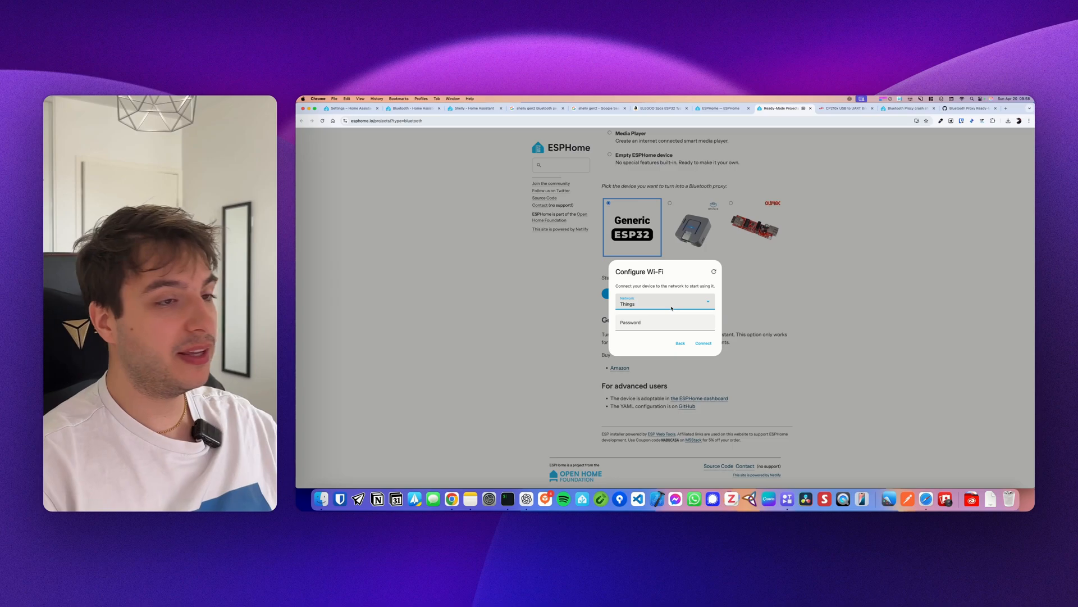
pyautogui.click(664, 303)
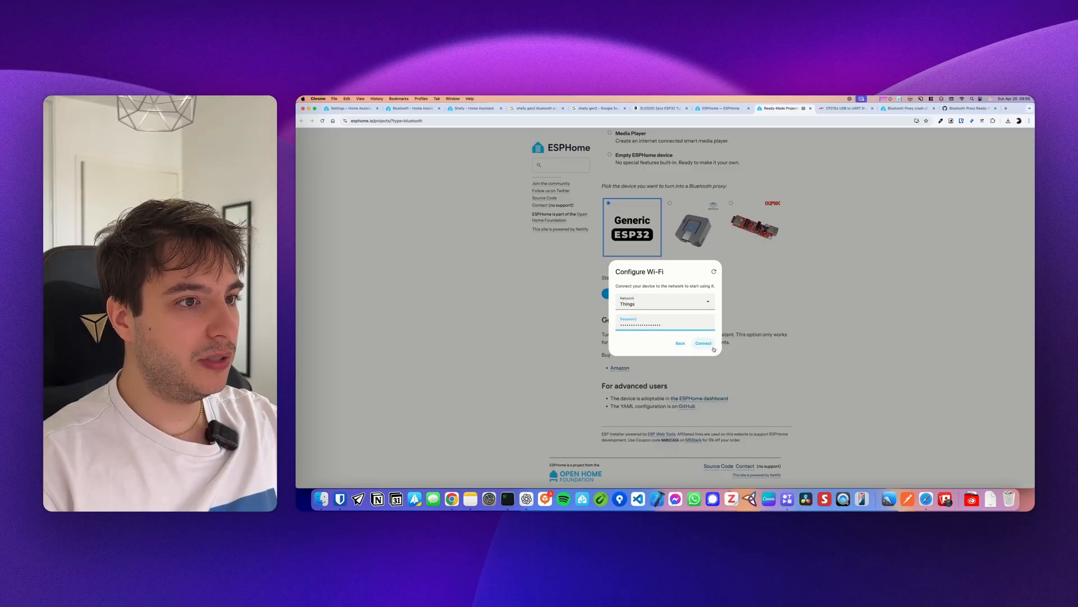
pyautogui.click(703, 343)
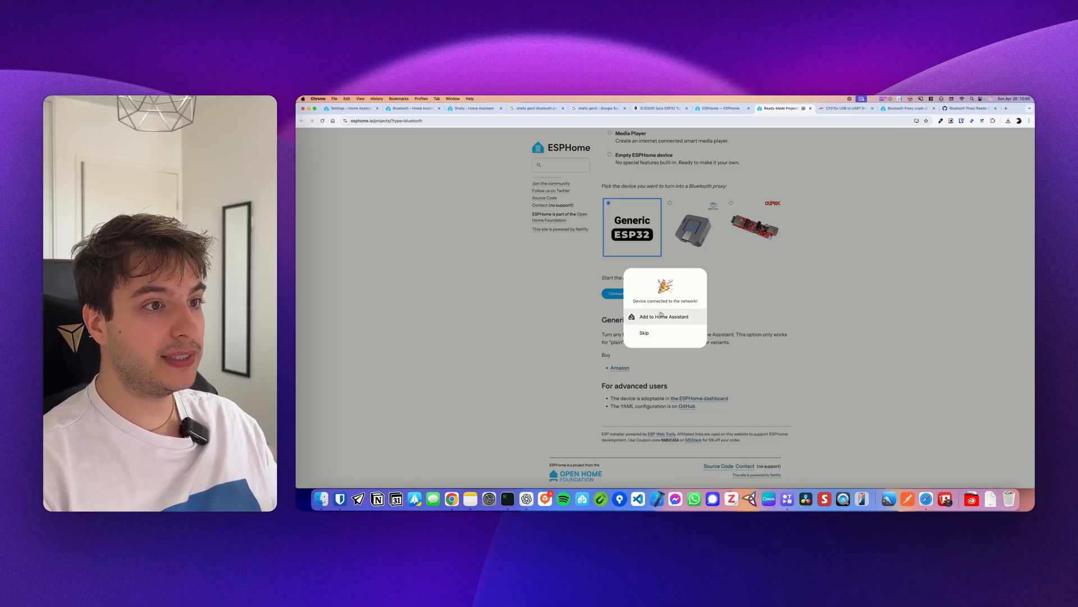
pyautogui.moveTo(1009, 110)
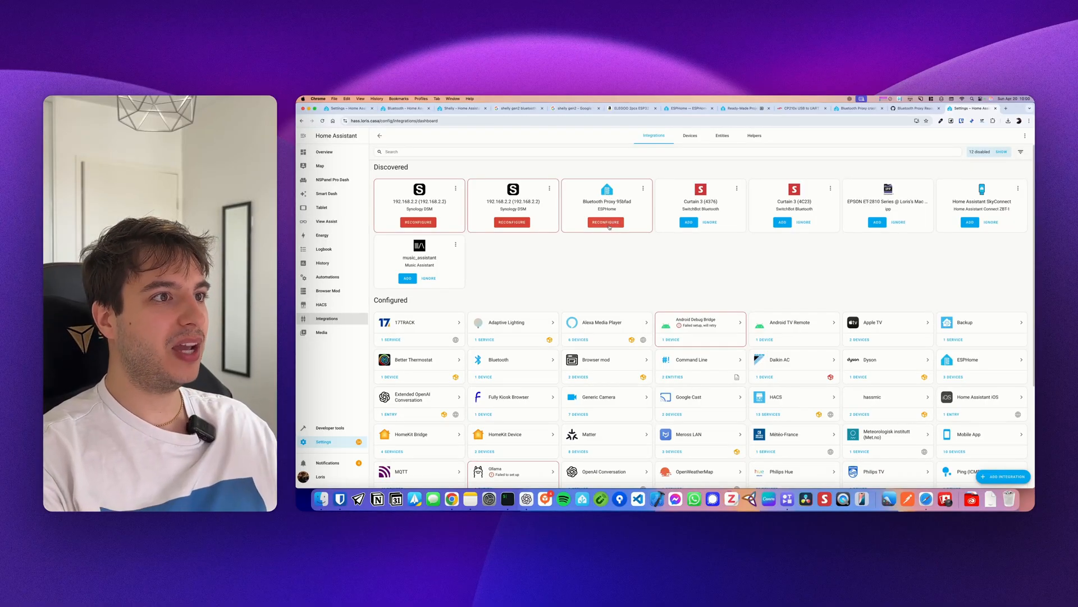
# - Search 'esp' in Add Integration, pick ESPHome, and start entering the device host
pyautogui.scroll(-3)
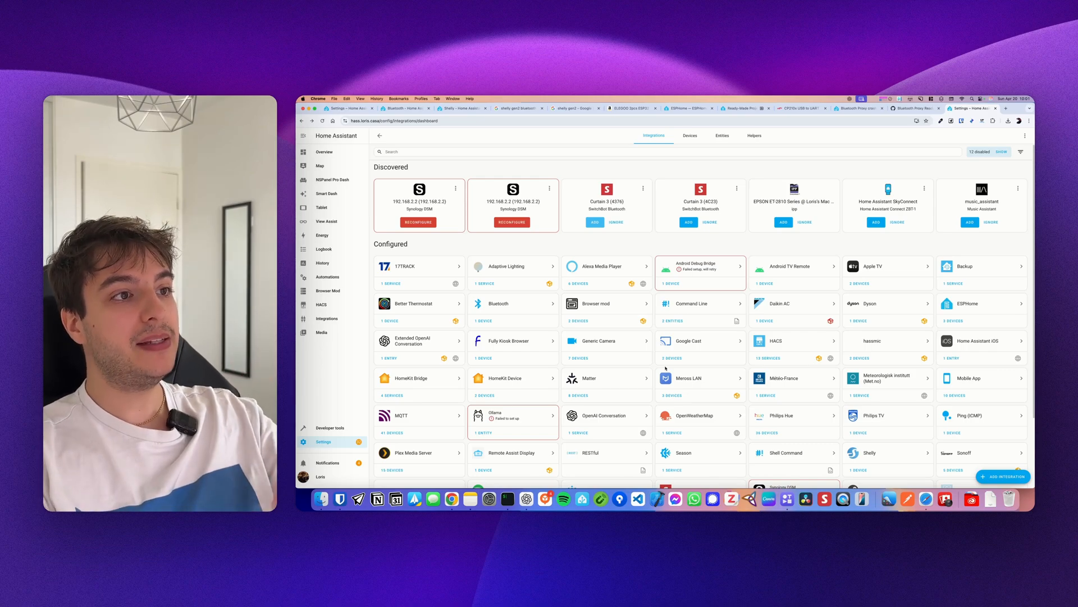
pyautogui.scroll(-3)
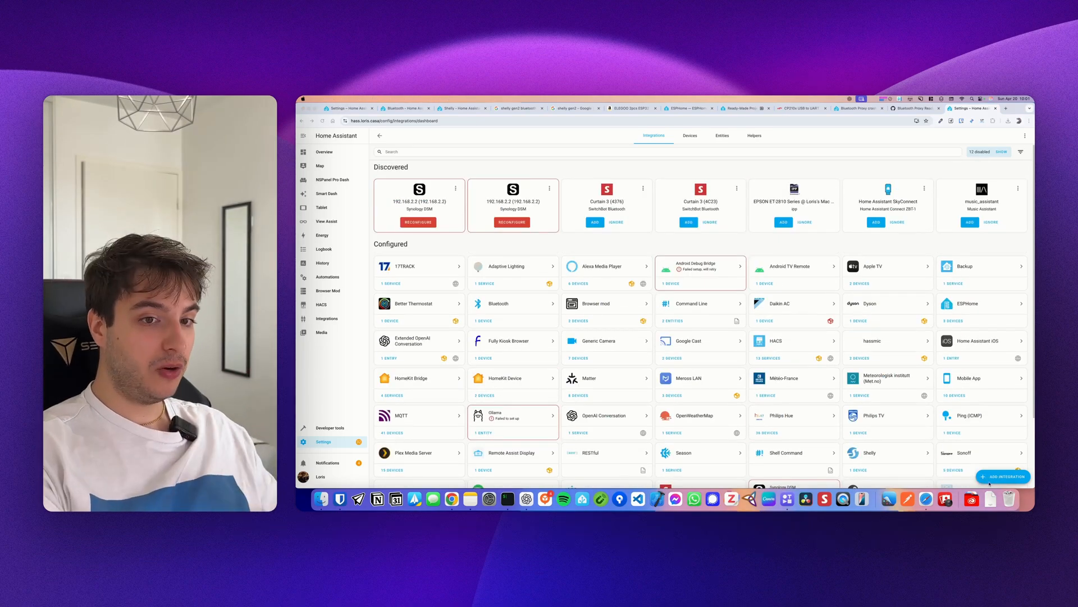
pyautogui.click(1002, 476)
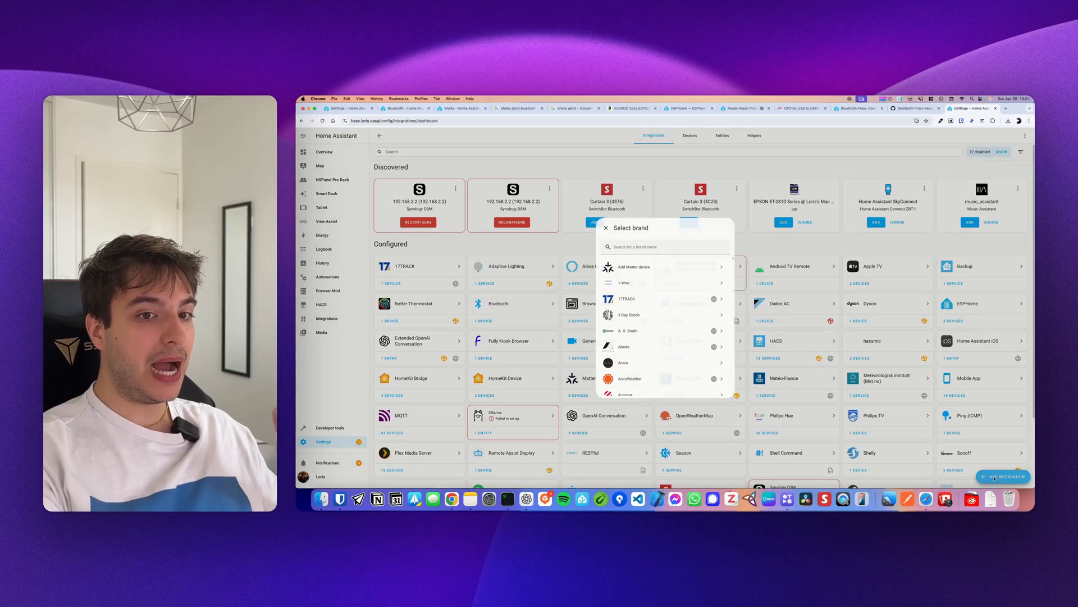
pyautogui.write('esp')
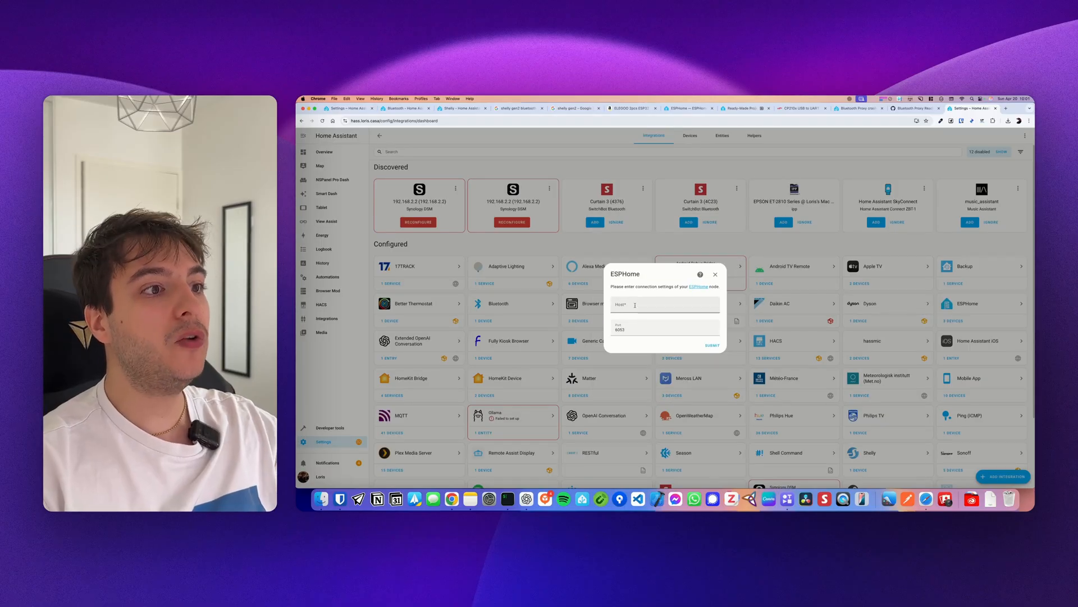
pyautogui.click(663, 304)
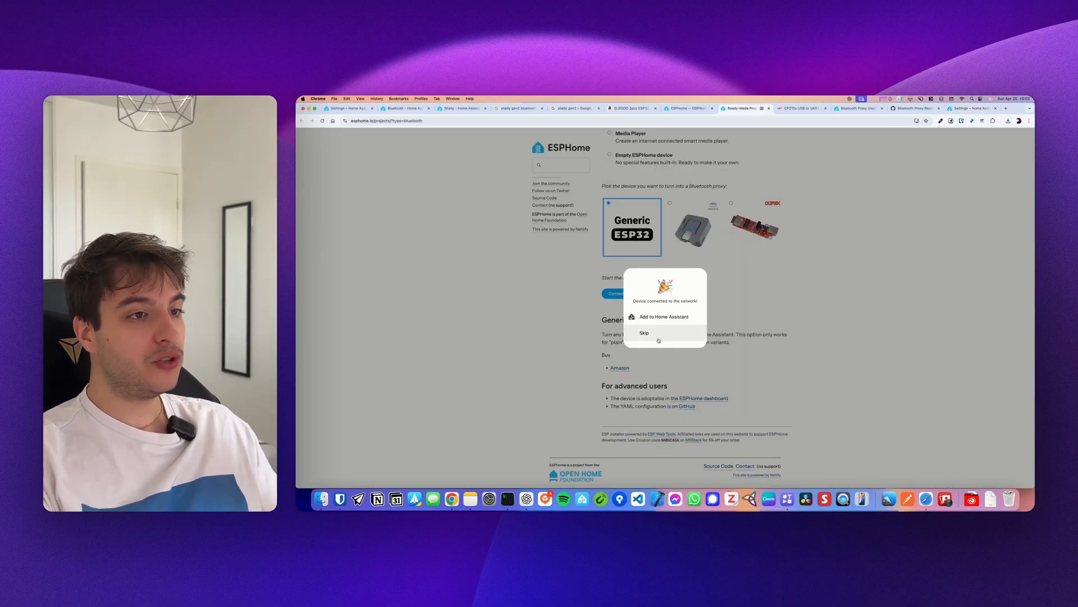
# - Skip adding the proxy and select its IP address in Logs & Console
pyautogui.click(644, 332)
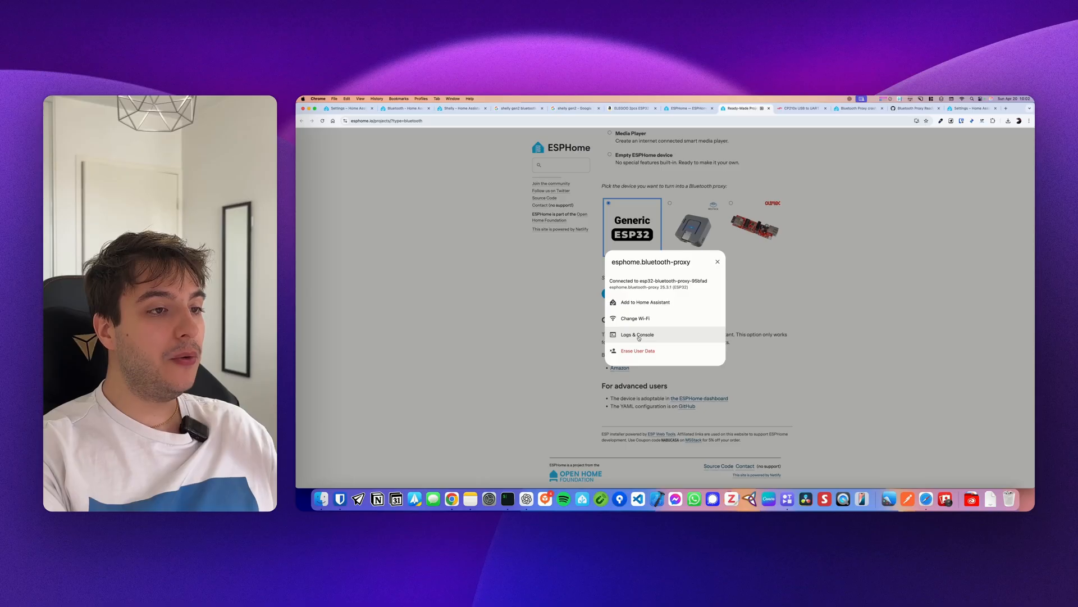
pyautogui.click(636, 334)
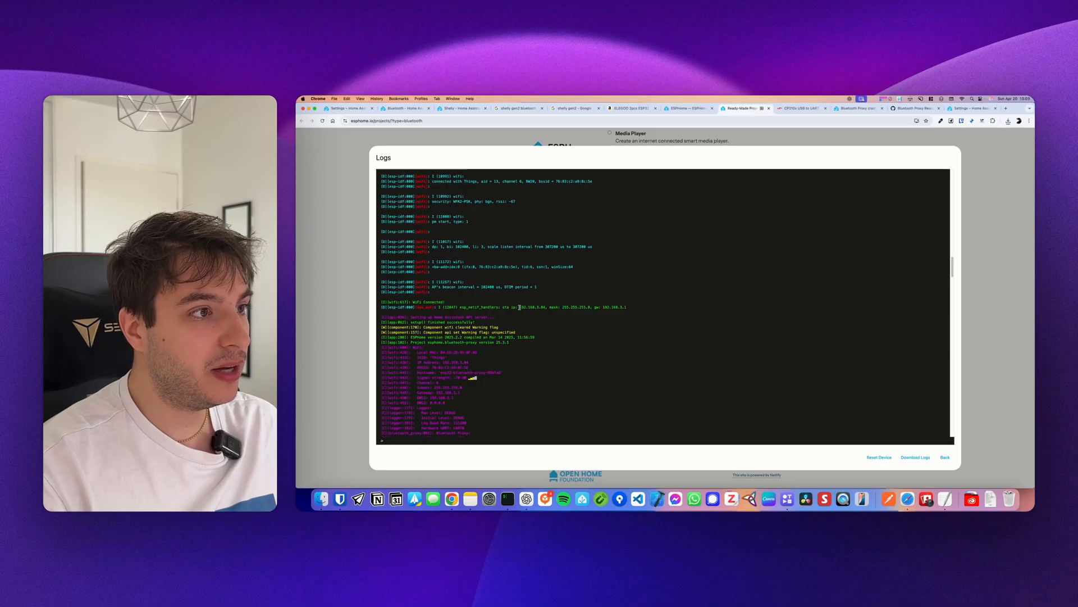
pyautogui.doubleClick(531, 307)
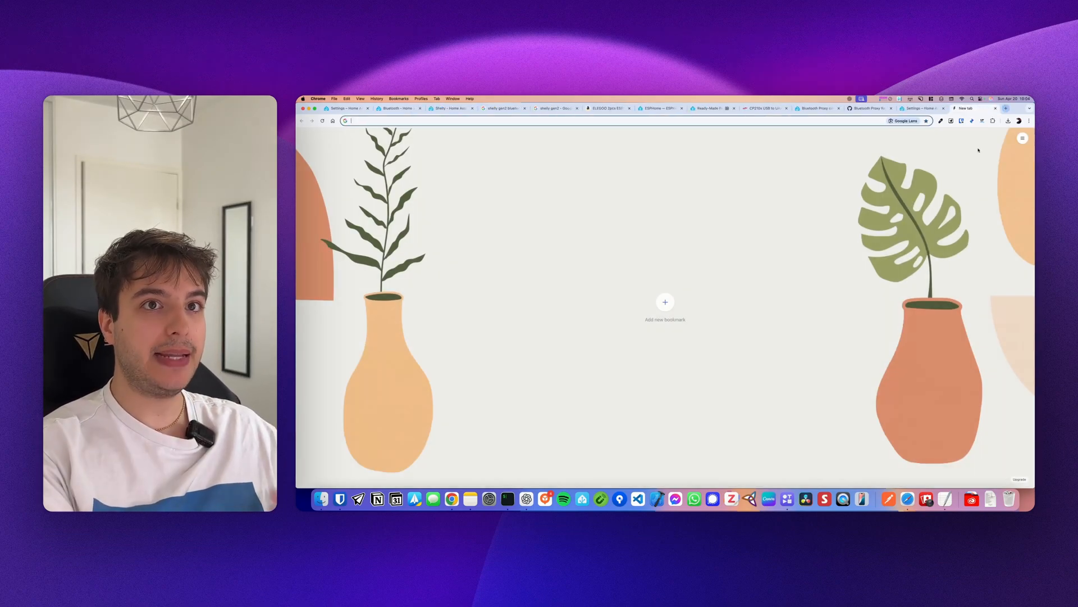
pyautogui.moveTo(837, 225)
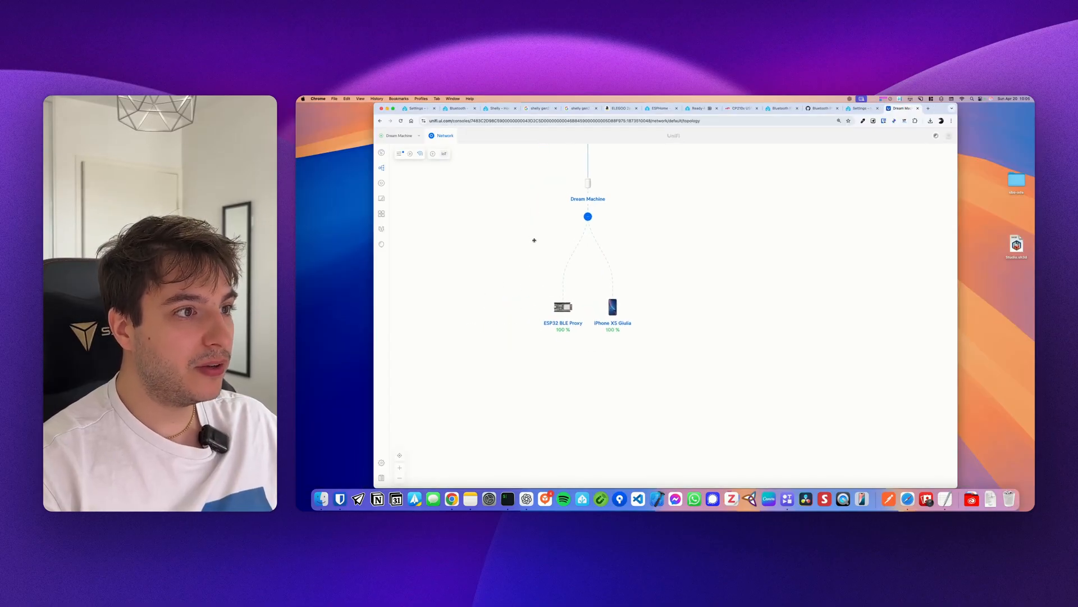
# - Inspect the ESP32 BLE Proxy node linked to the Dream Machine in UniFi topology
pyautogui.click(561, 306)
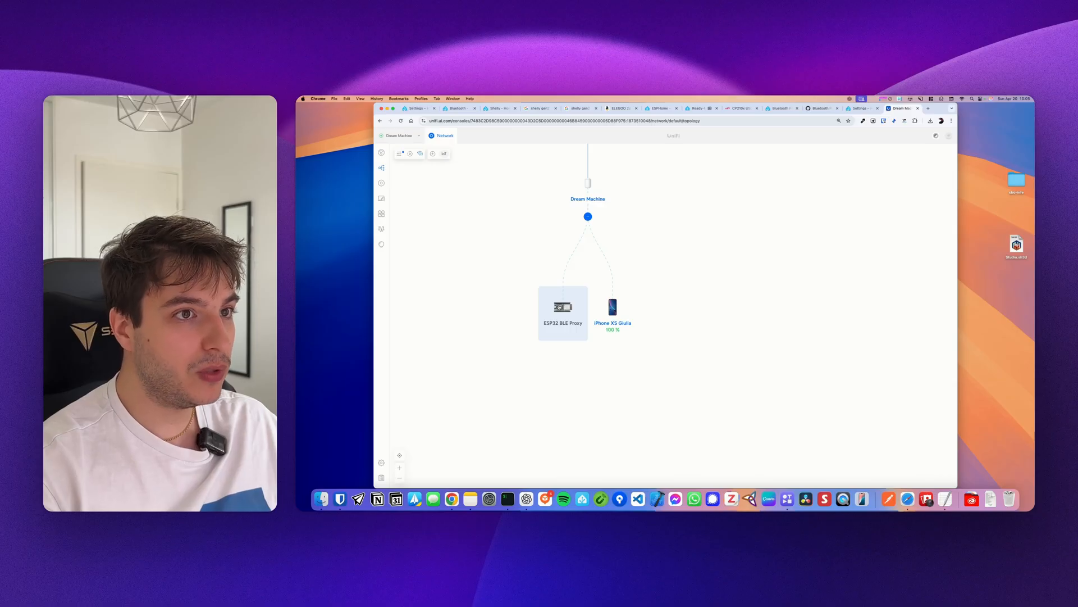
pyautogui.click(563, 306)
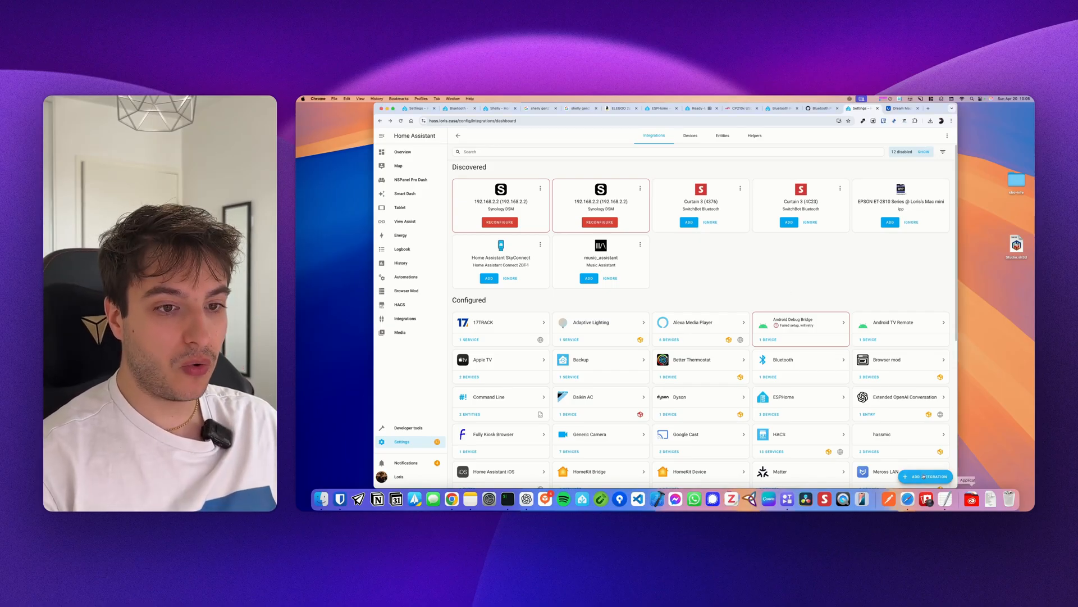
# - Add the discovered Curtain 3 (4376) through the SwitchBot Bluetooth integration
pyautogui.click(927, 476)
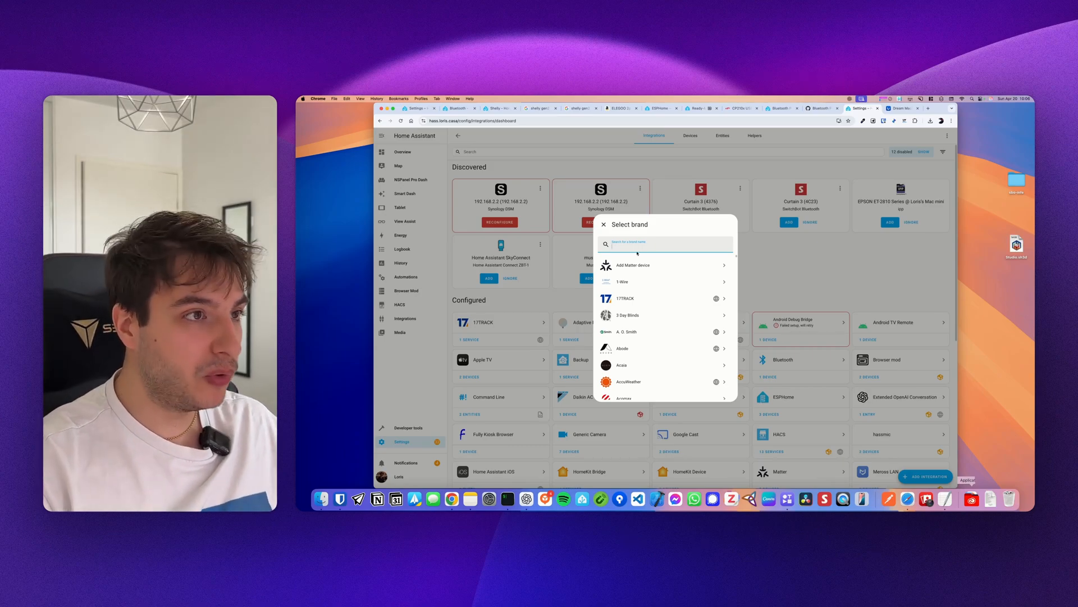
pyautogui.write('switch')
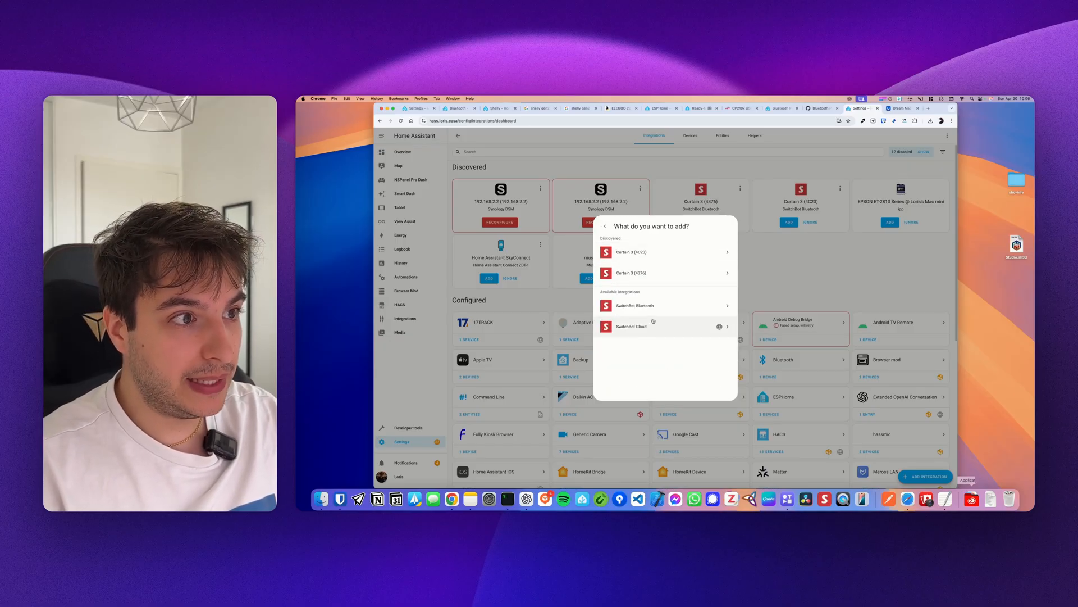
pyautogui.moveTo(664, 305)
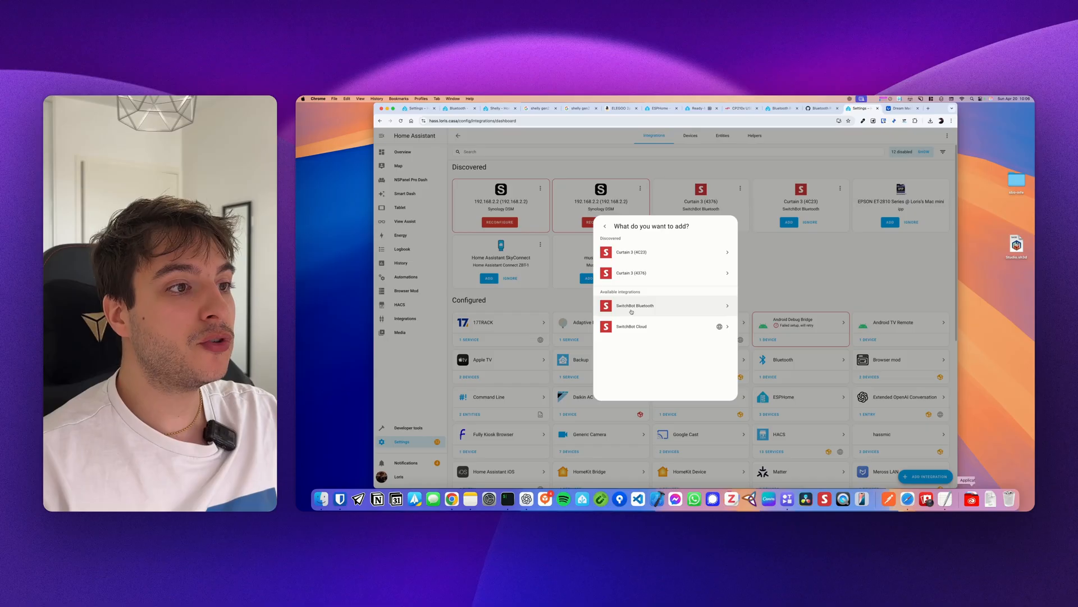
pyautogui.click(633, 306)
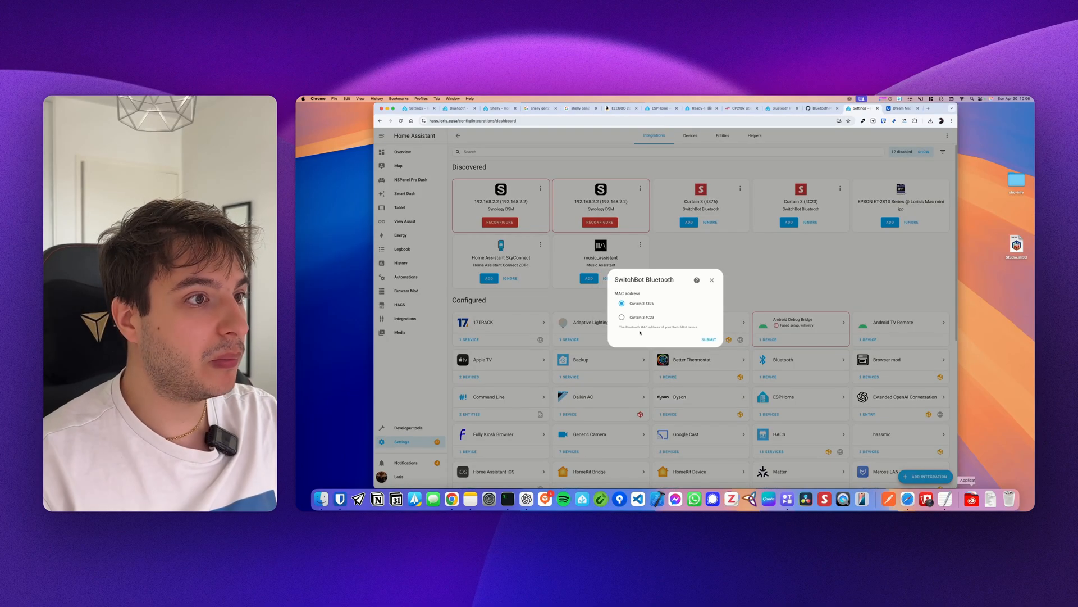
pyautogui.click(712, 280)
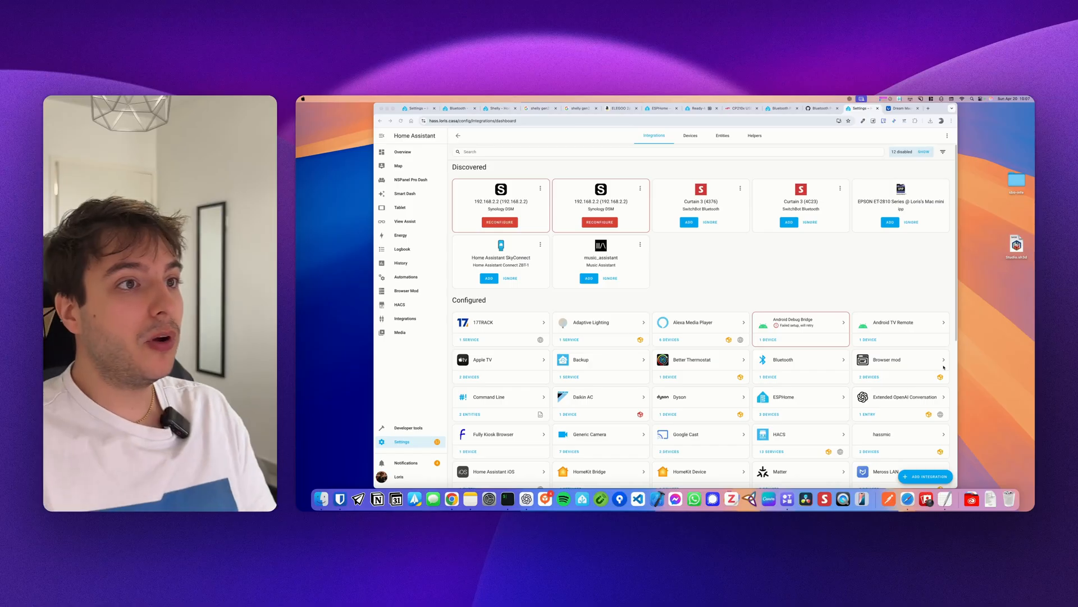
pyautogui.moveTo(690, 223)
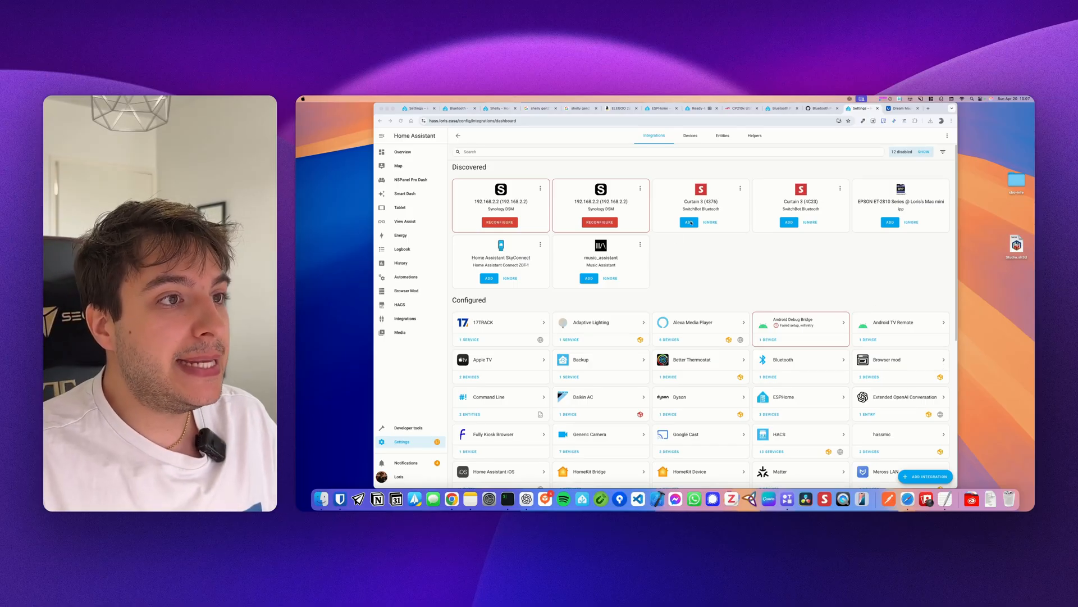
pyautogui.click(688, 222)
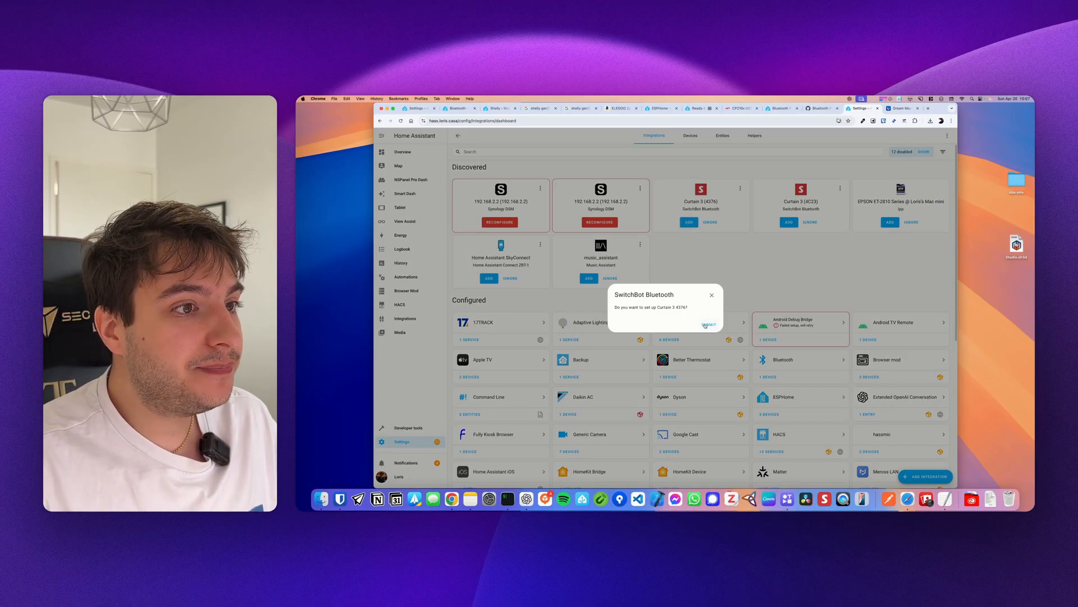
pyautogui.click(708, 324)
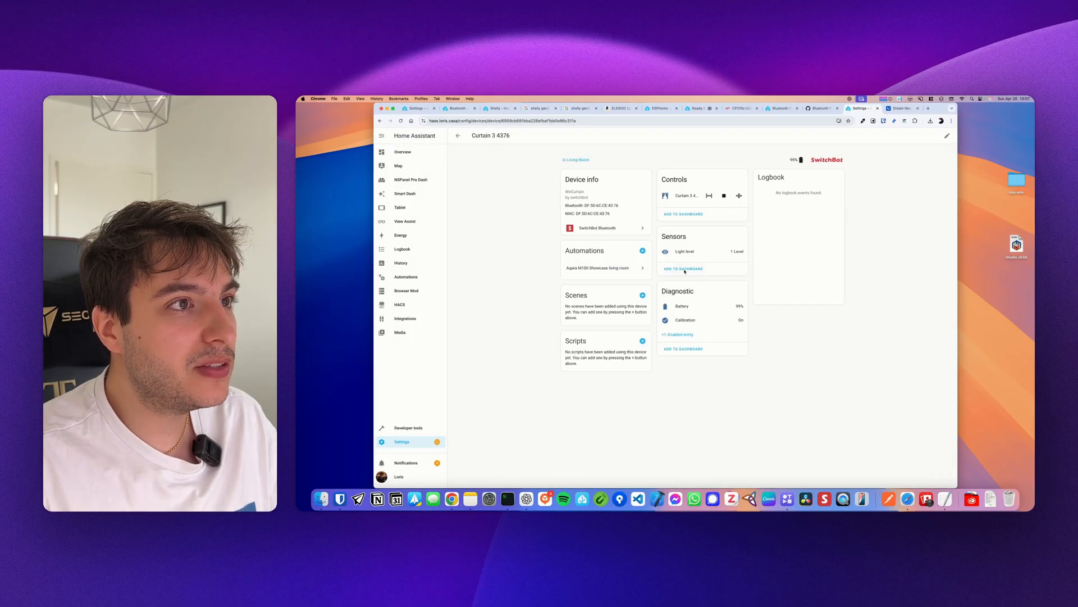
pyautogui.moveTo(668, 259)
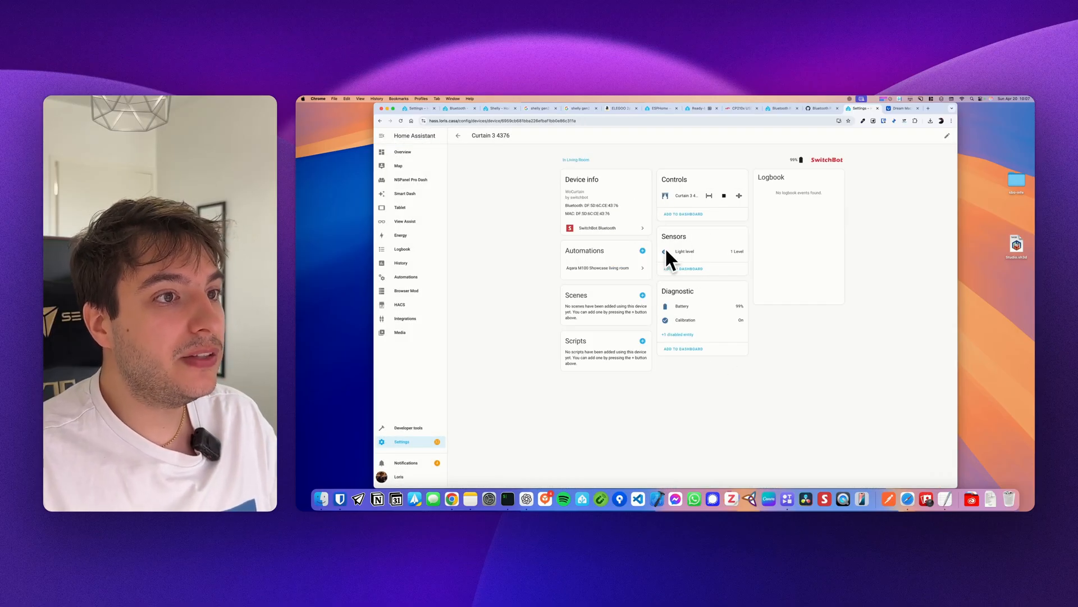
# - Open the Curtain 3 4376 controls in button mode and send a movement command
pyautogui.click(685, 251)
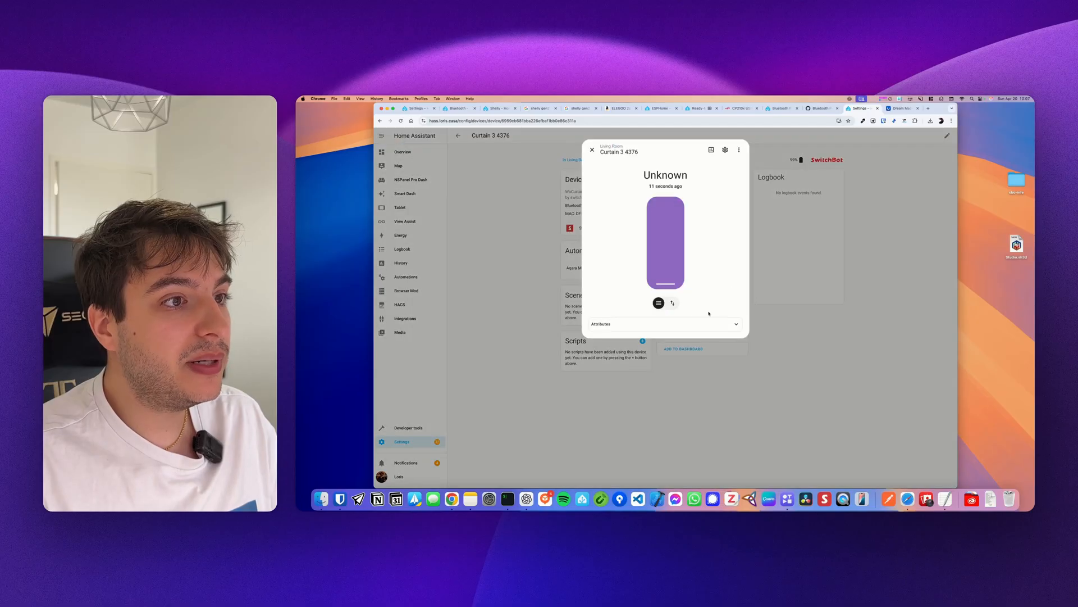
pyautogui.click(673, 303)
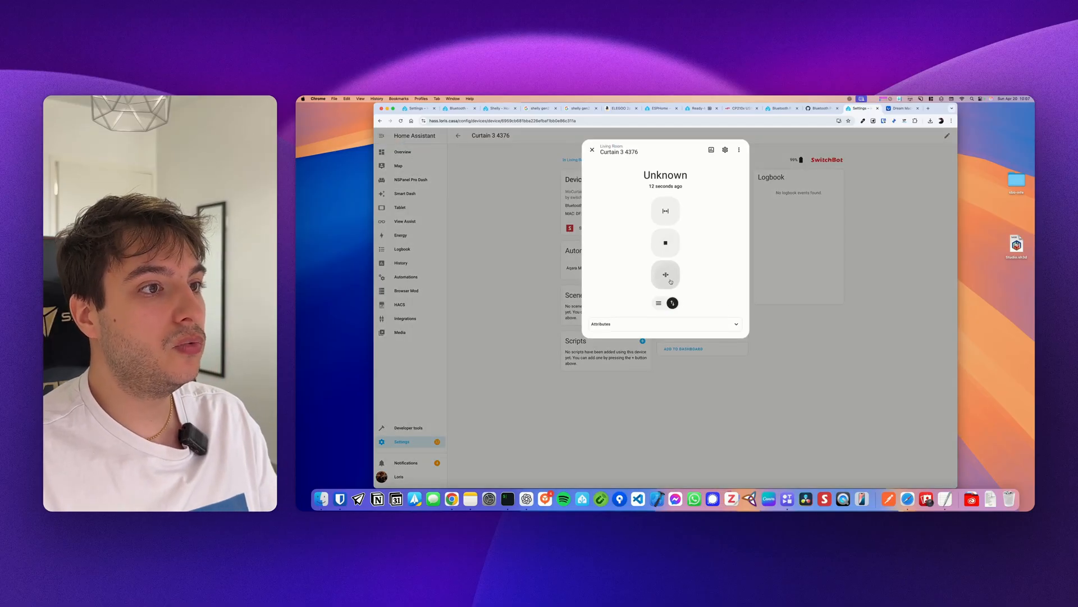
pyautogui.click(592, 149)
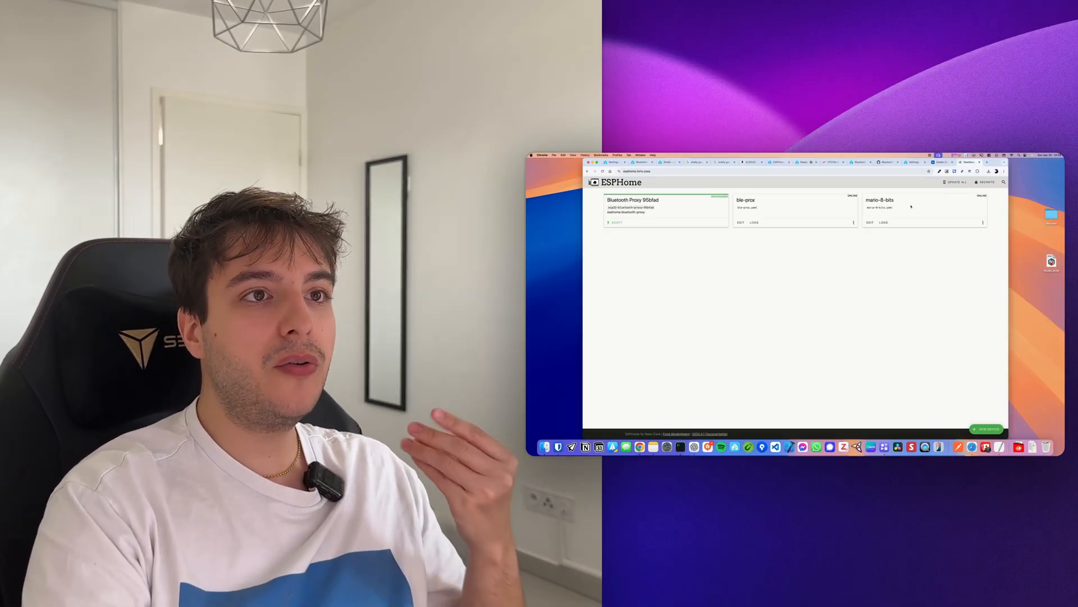
# - Adopt the proxy as 'ESP32 Bluetooth Proxy', skip installing, and view its YAML
pyautogui.doubleClick(880, 199)
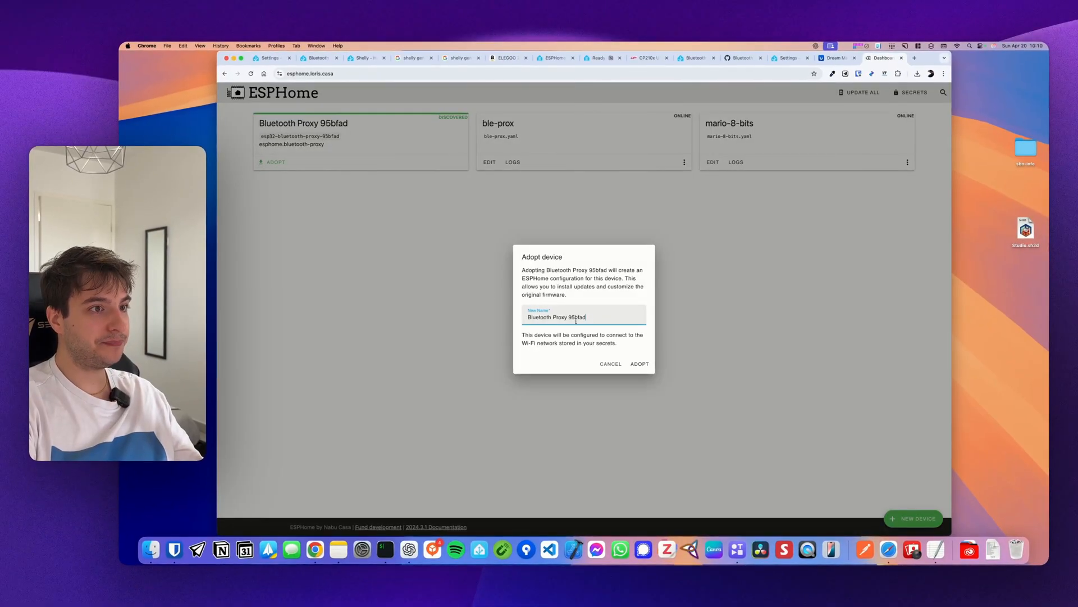
pyautogui.write('ESP32')
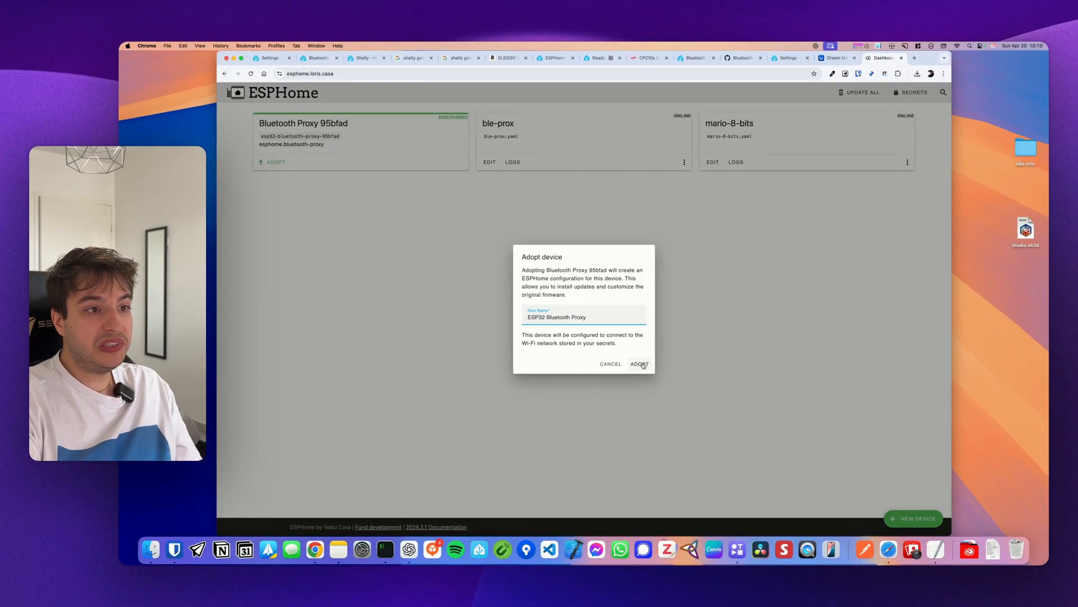
pyautogui.click(639, 364)
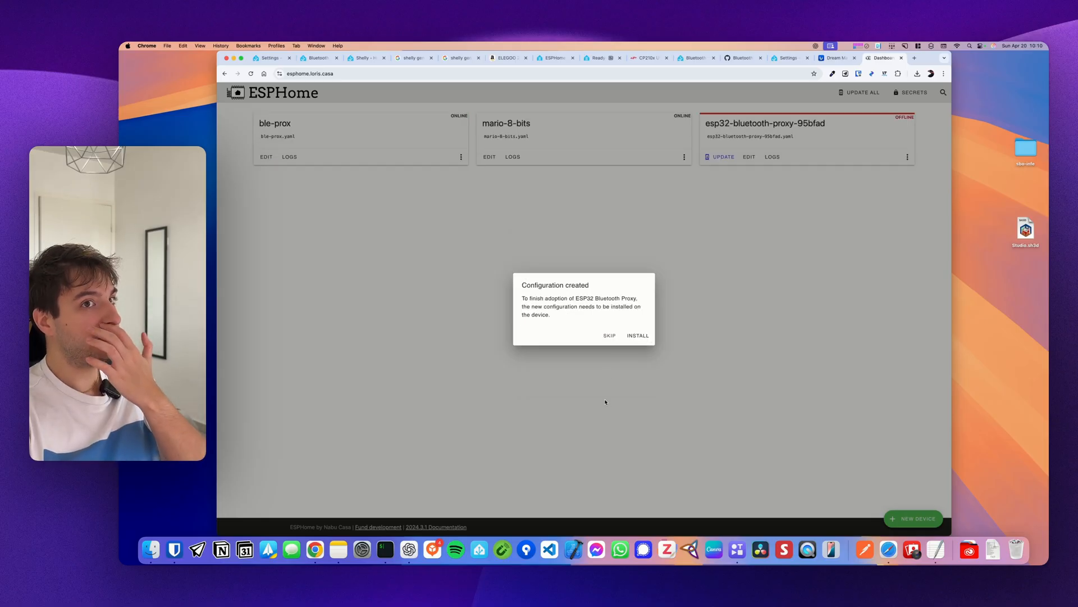
pyautogui.click(609, 335)
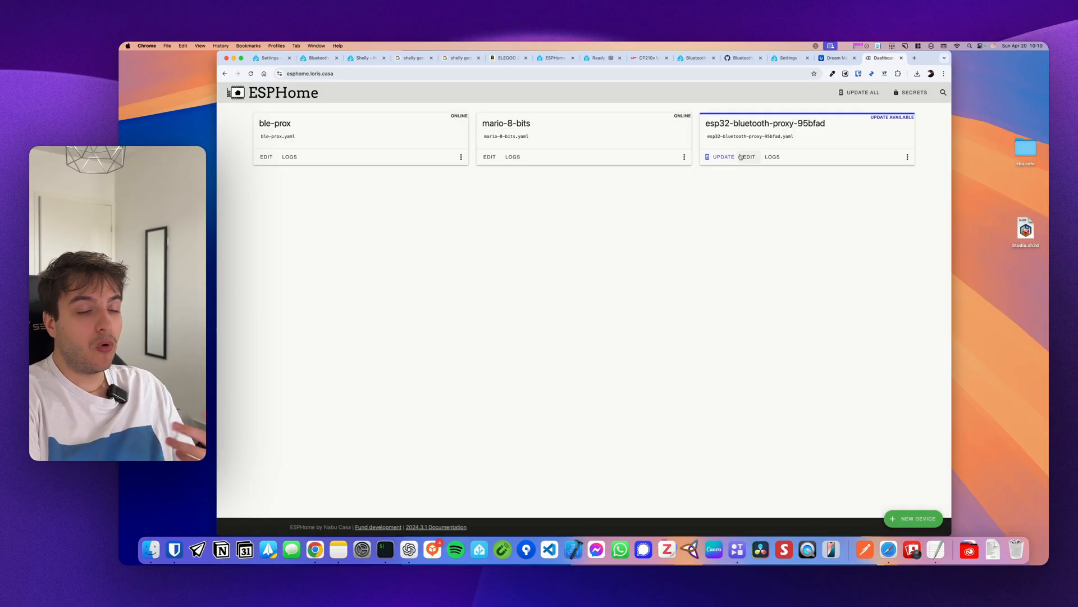
pyautogui.click(748, 156)
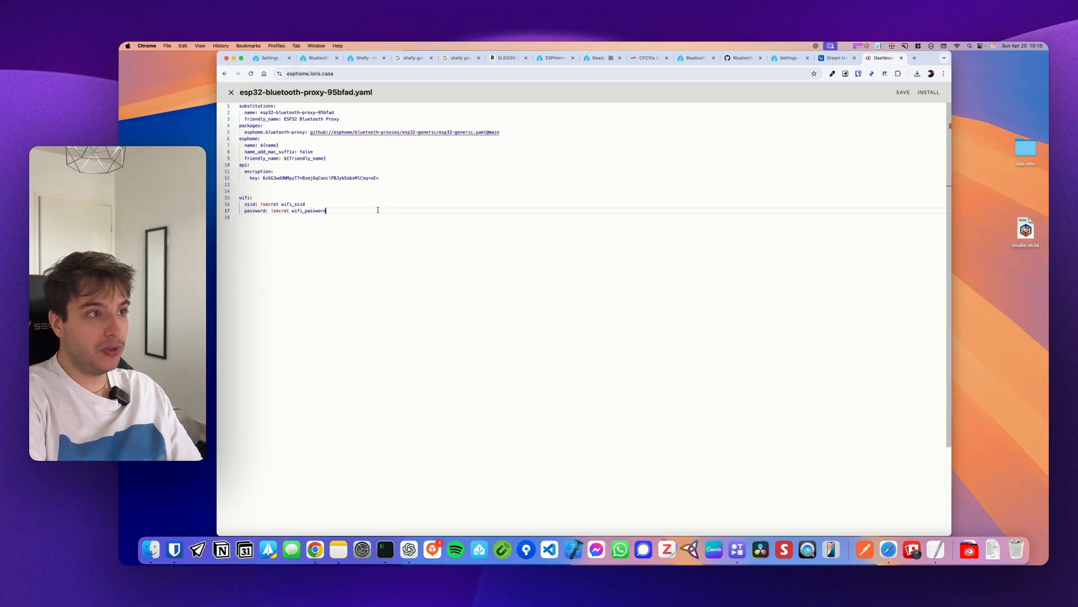
pyautogui.click(915, 58)
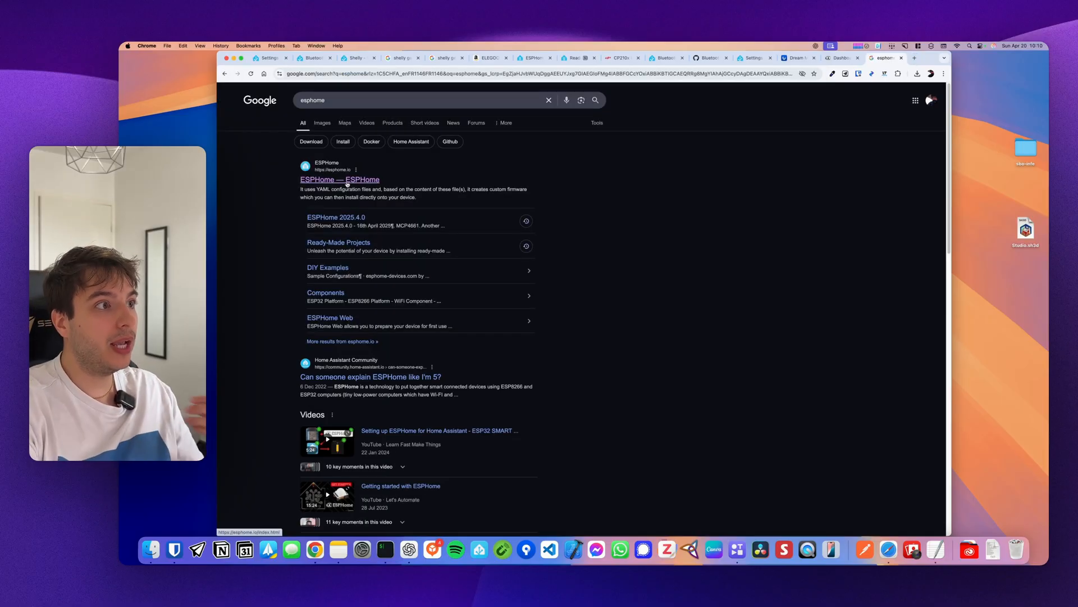
# - Browse the ESPHome site's DIY Examples and the cheap air quality sensor blog post
pyautogui.click(340, 179)
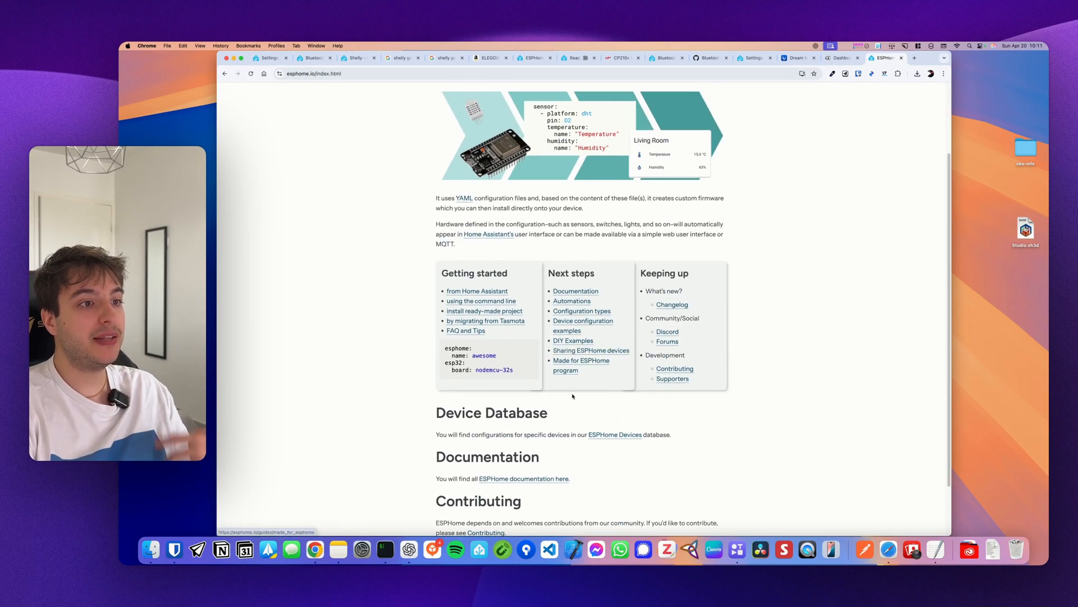
pyautogui.click(573, 339)
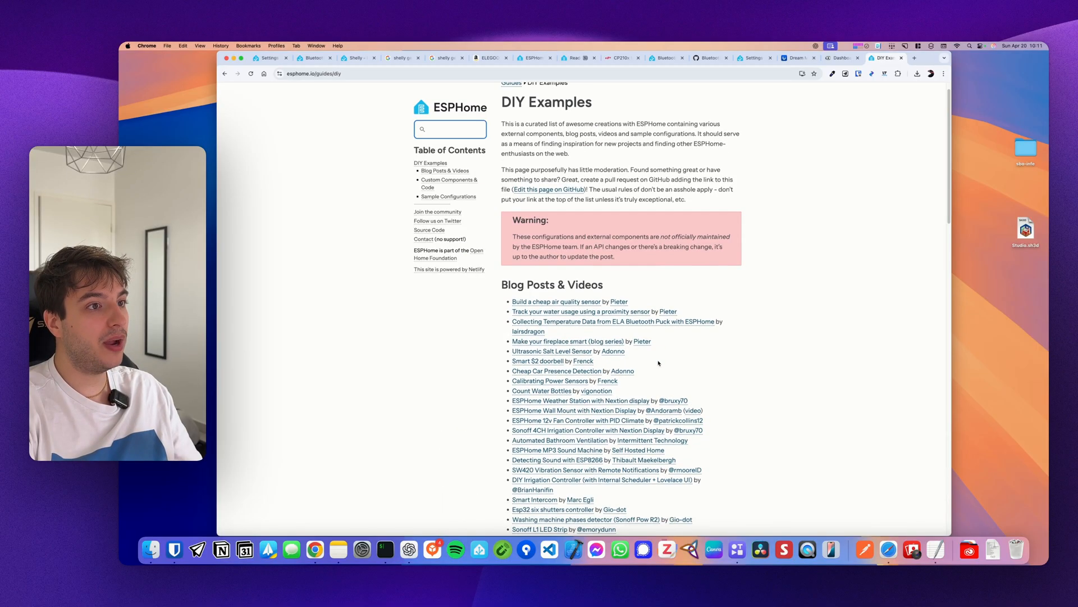
pyautogui.scroll(-3)
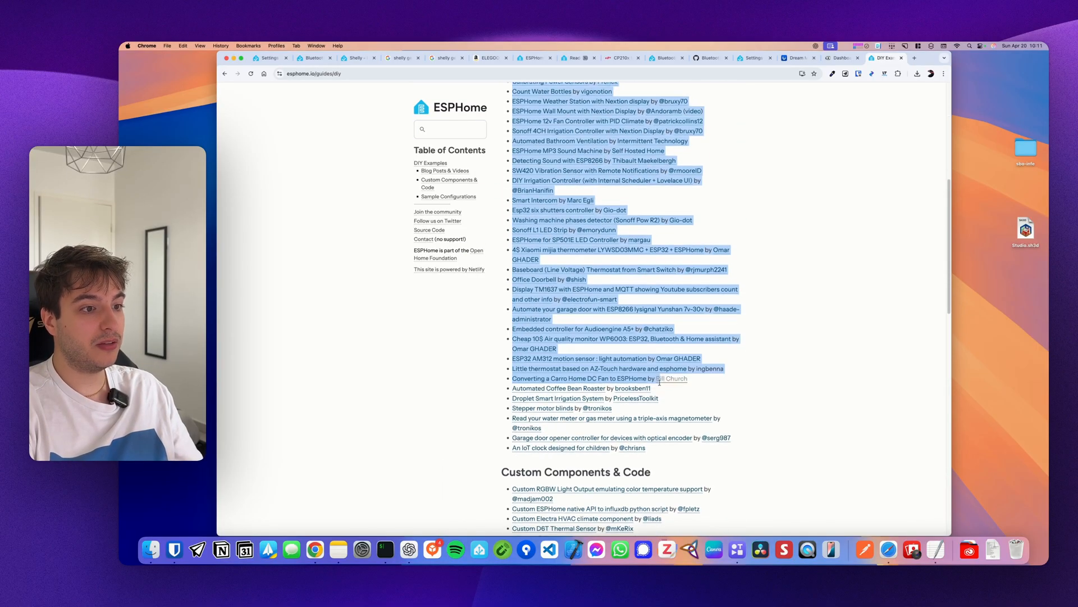
pyautogui.click(626, 338)
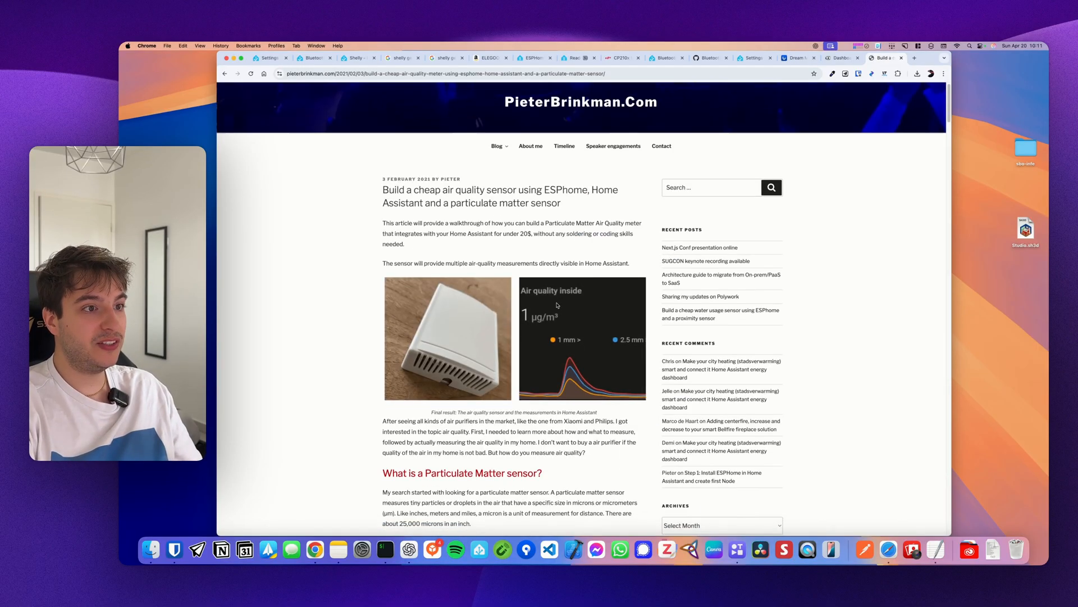
pyautogui.scroll(-3)
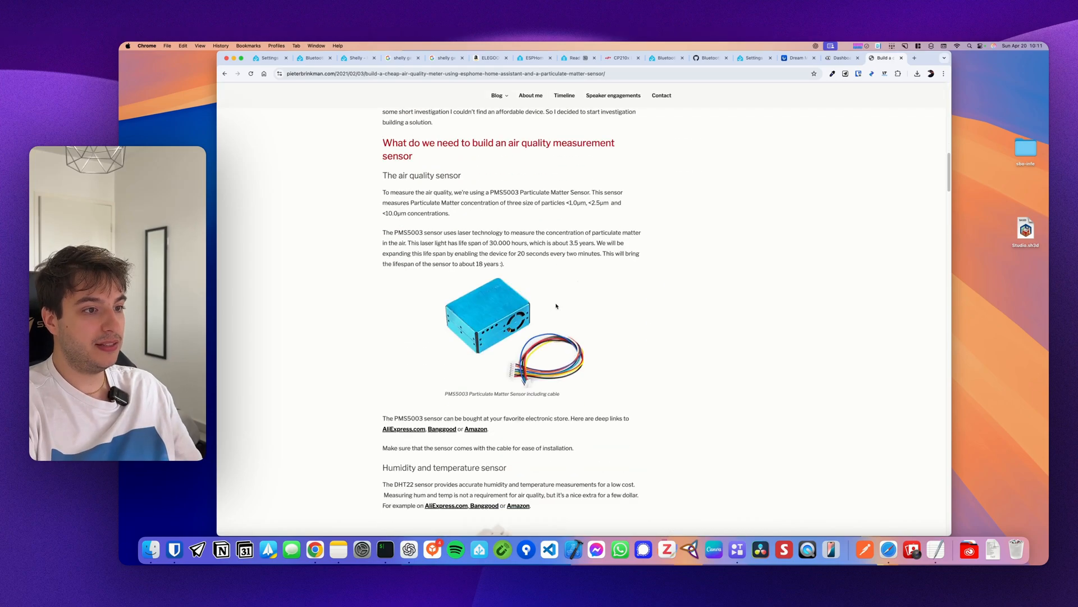
pyautogui.scroll(-3)
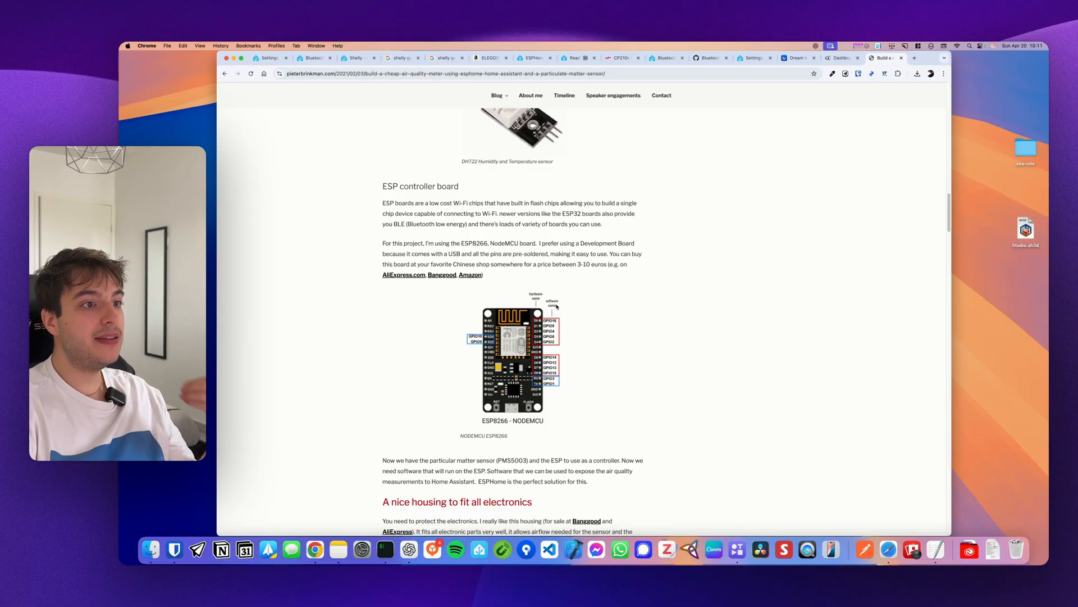
pyautogui.scroll(-3)
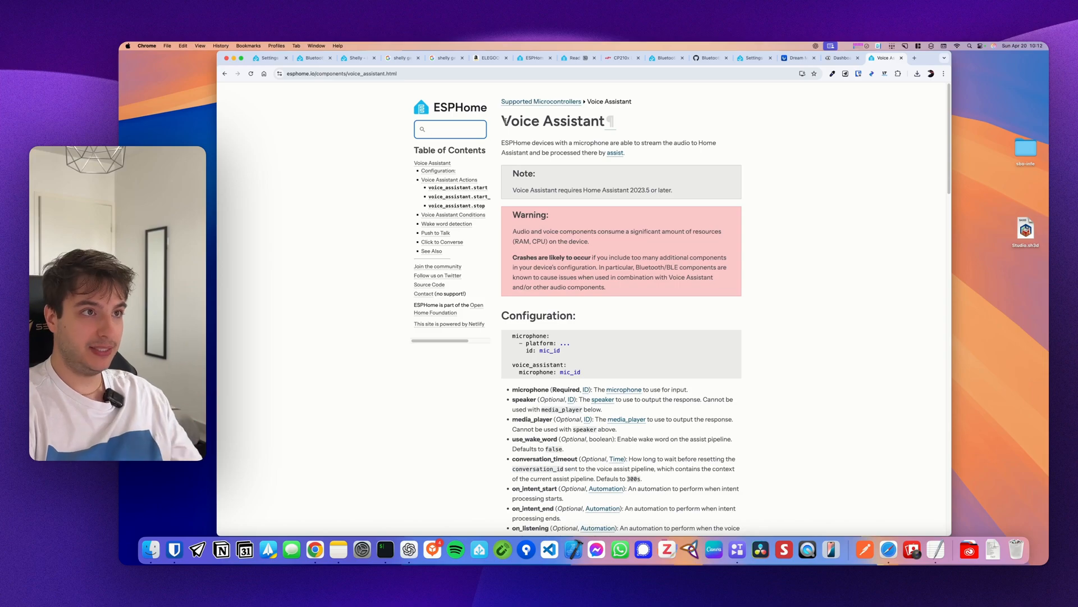
pyautogui.click(450, 128)
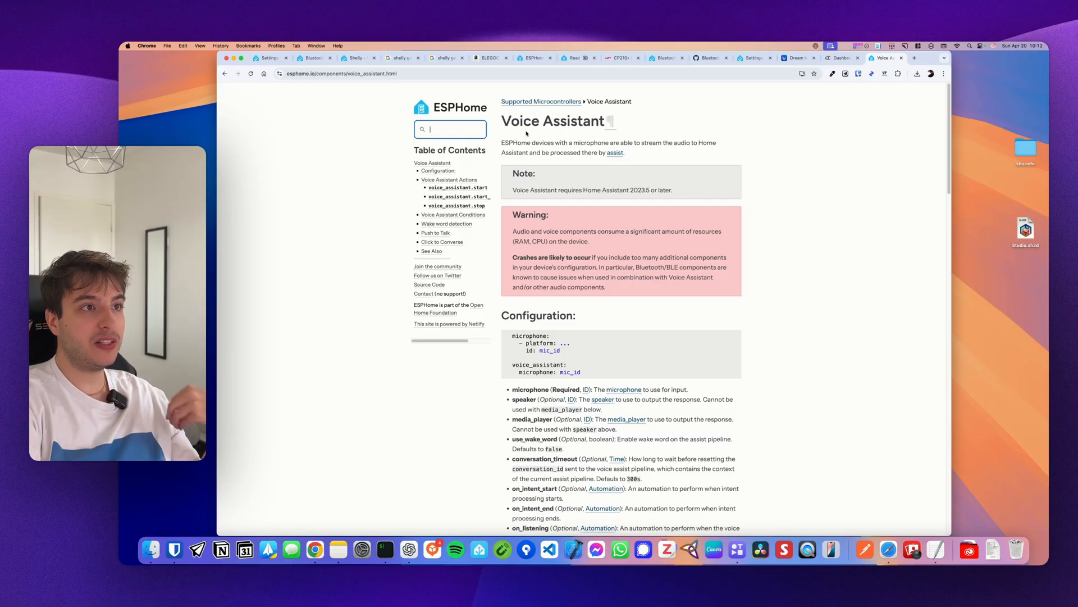
pyautogui.scroll(-3)
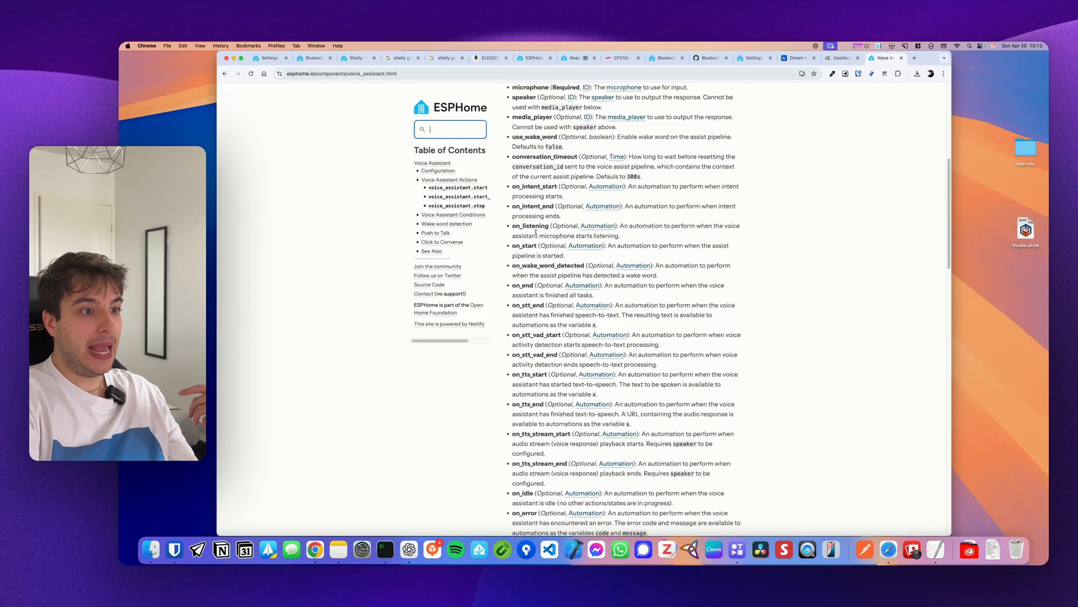
pyautogui.scroll(-3)
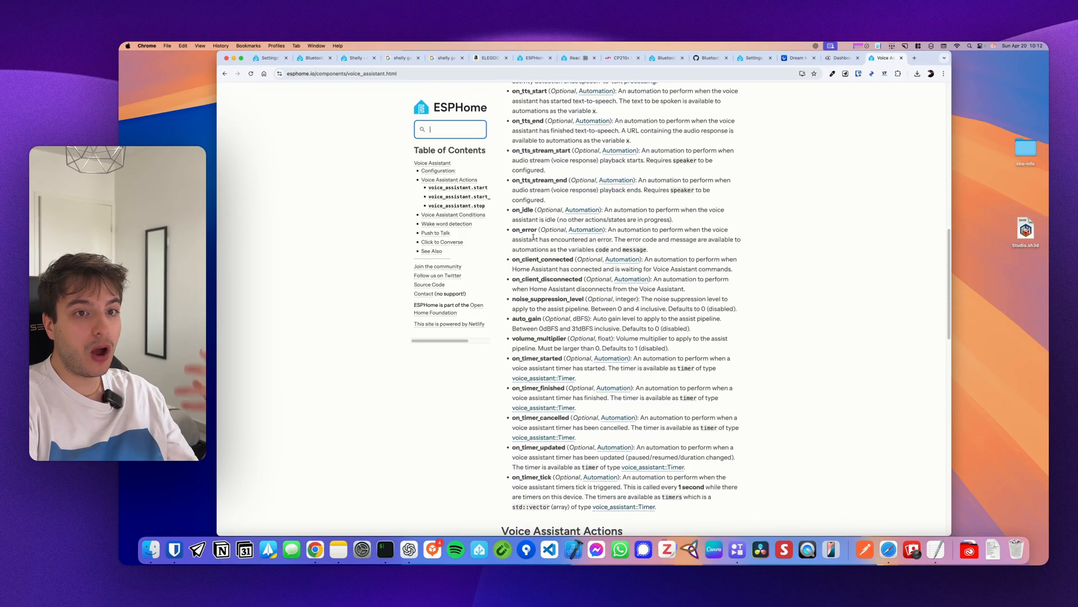
pyautogui.scroll(-3)
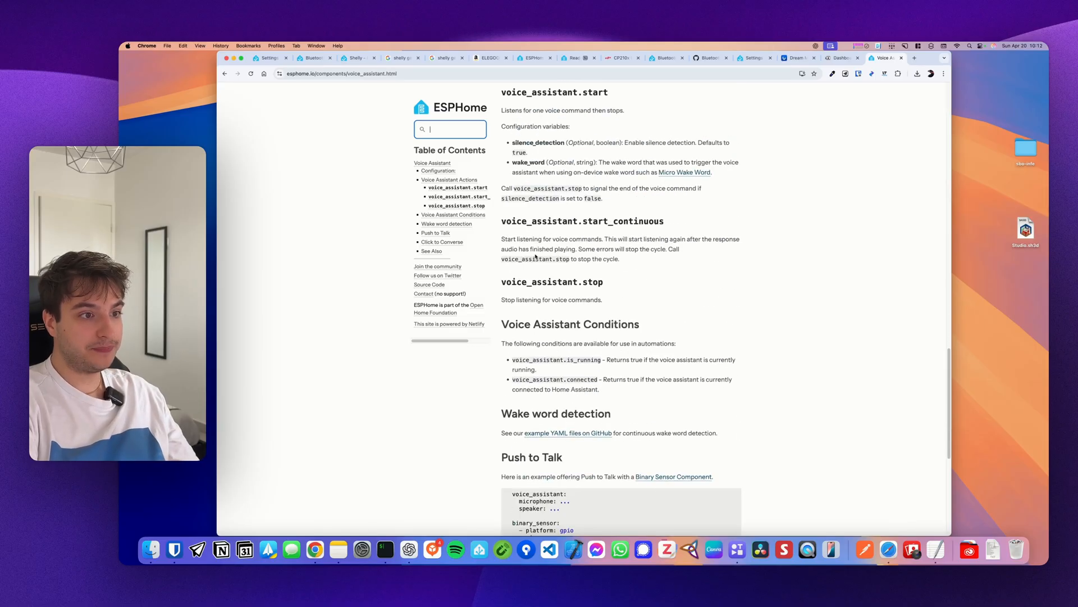